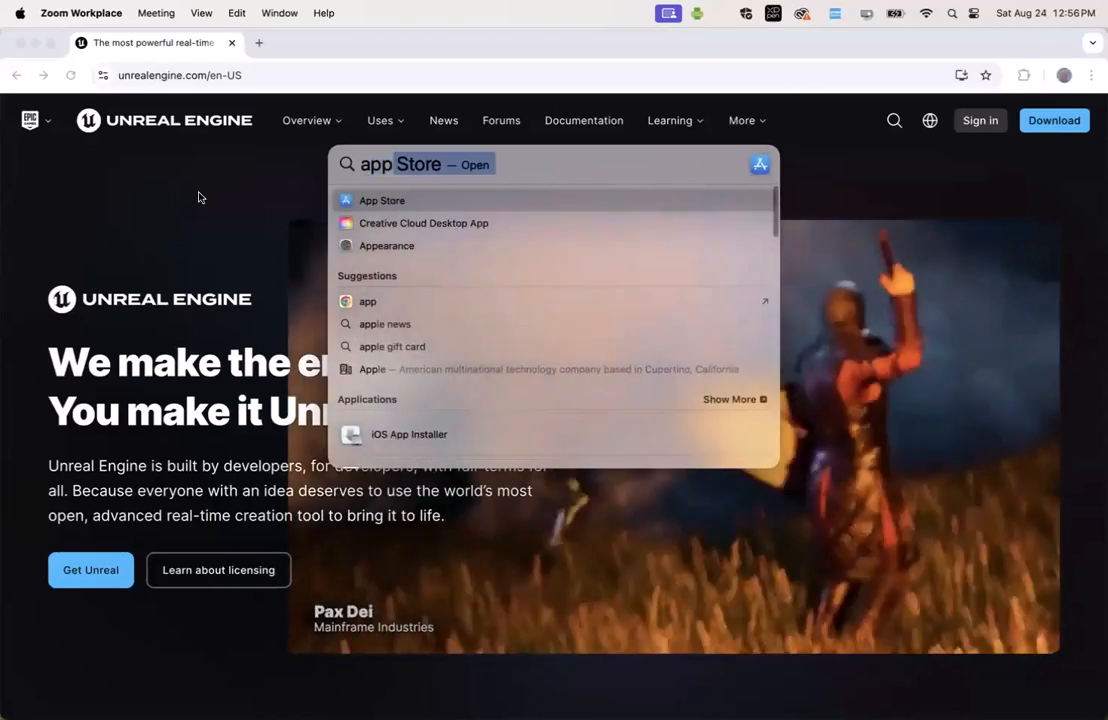
- Launch the App Store and search it for 'xcode'
left_click(382, 200)
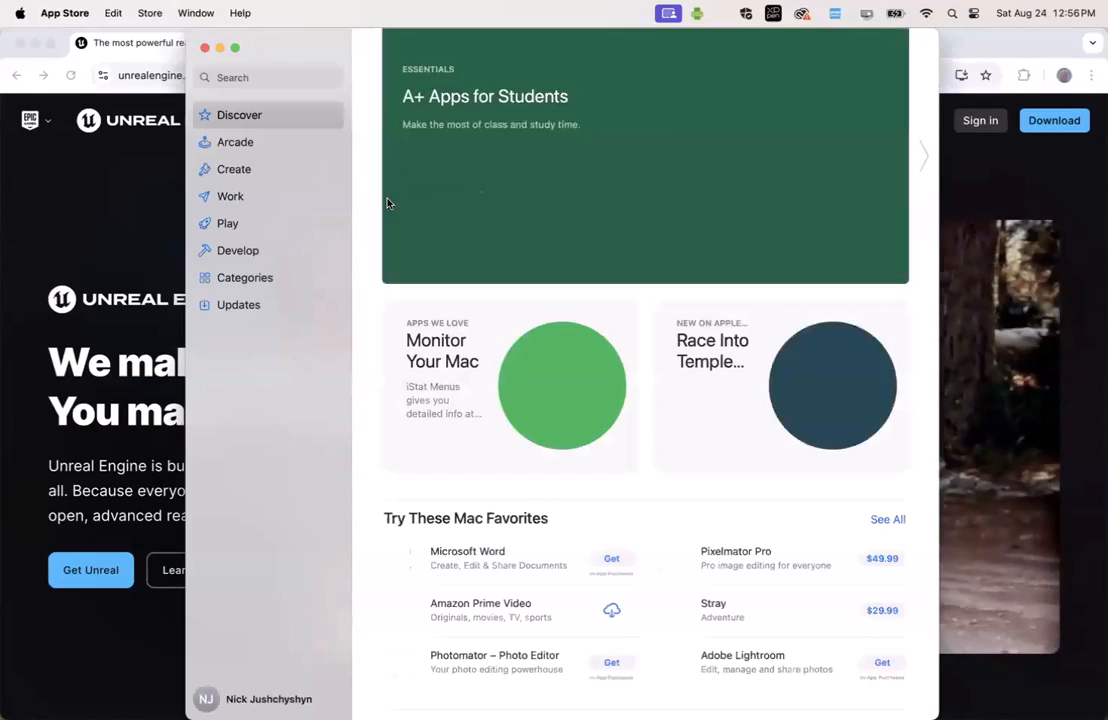
left_click(268, 76)
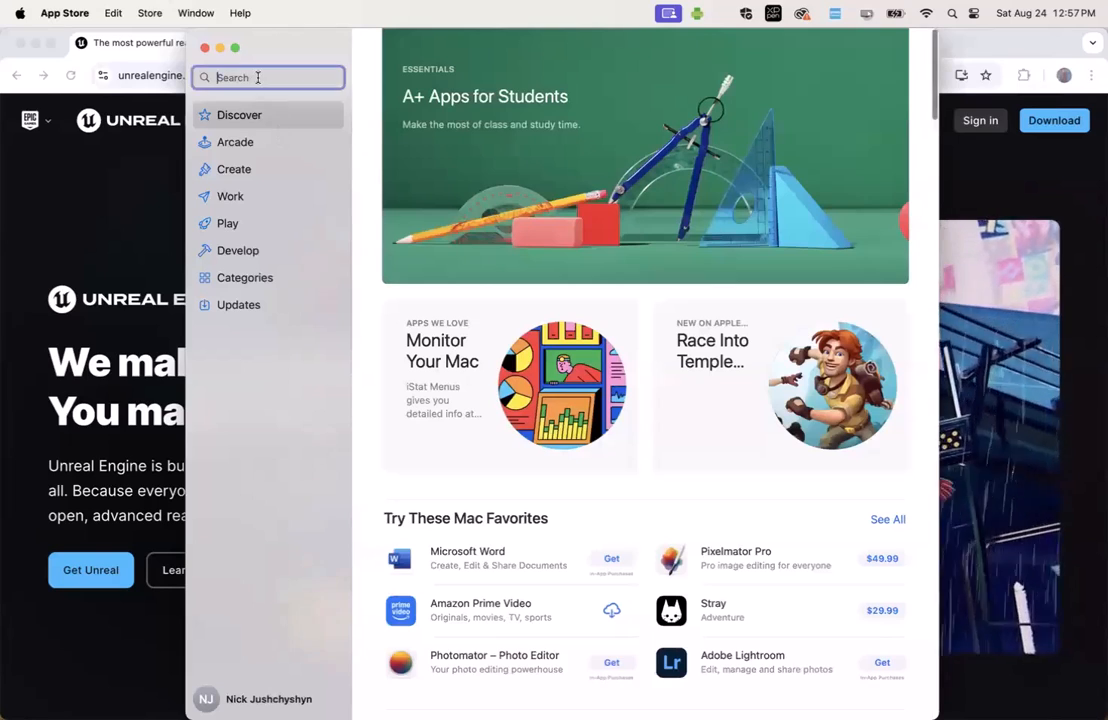
type("xc")
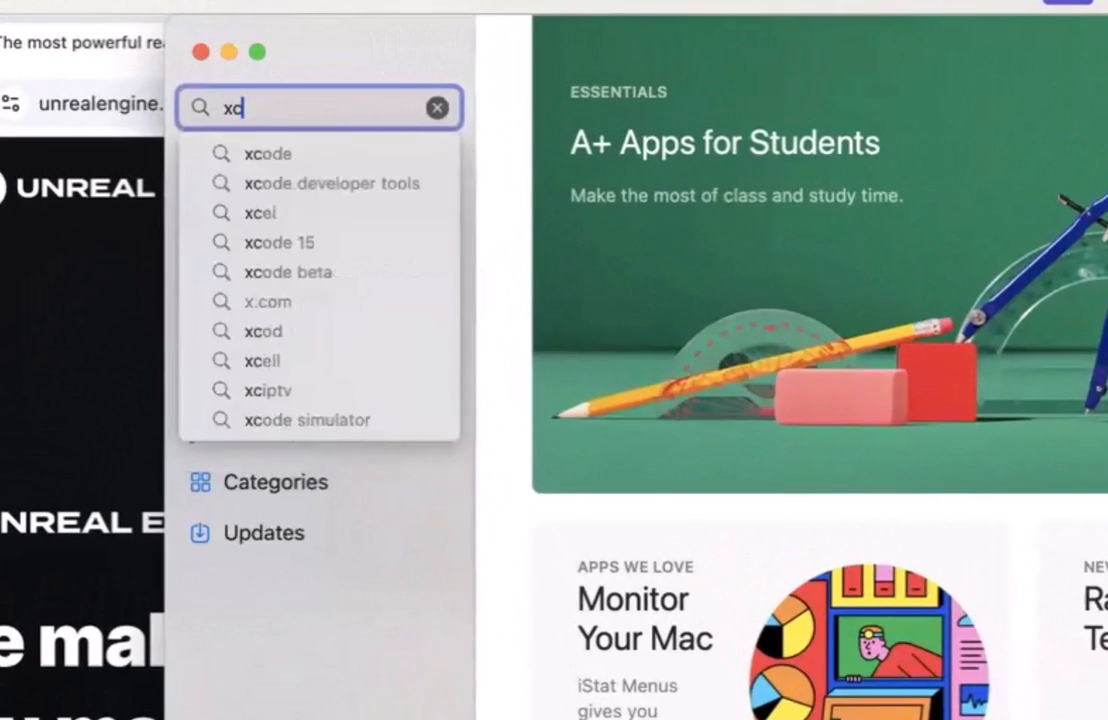
type("ode")
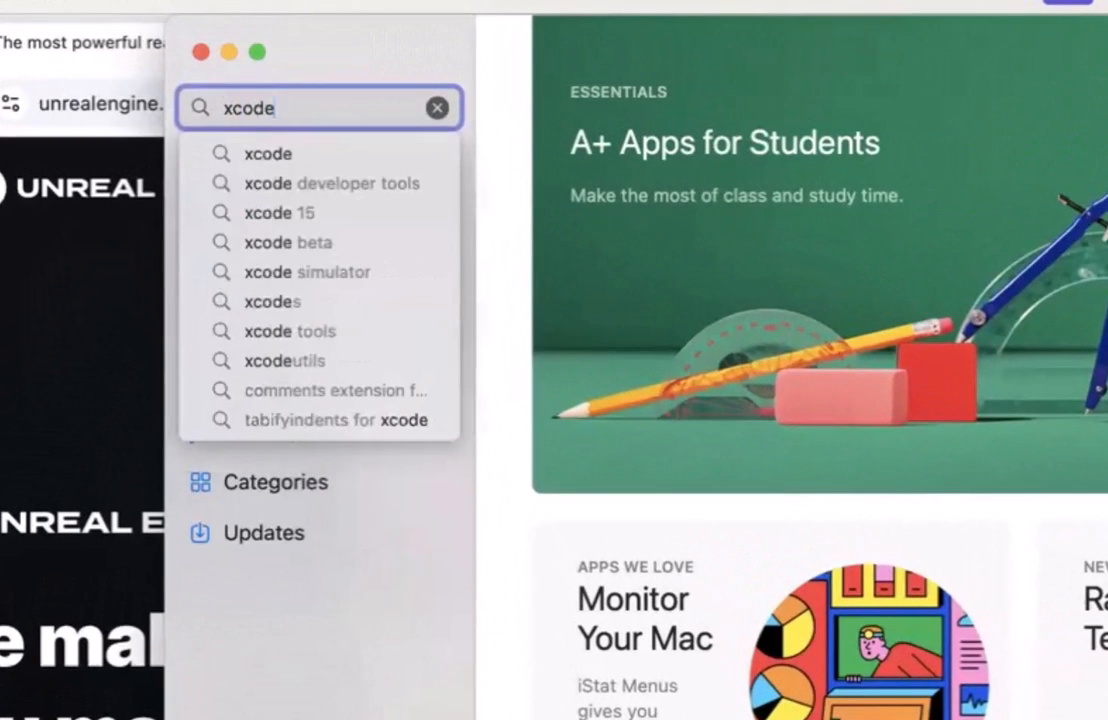
key("Return")
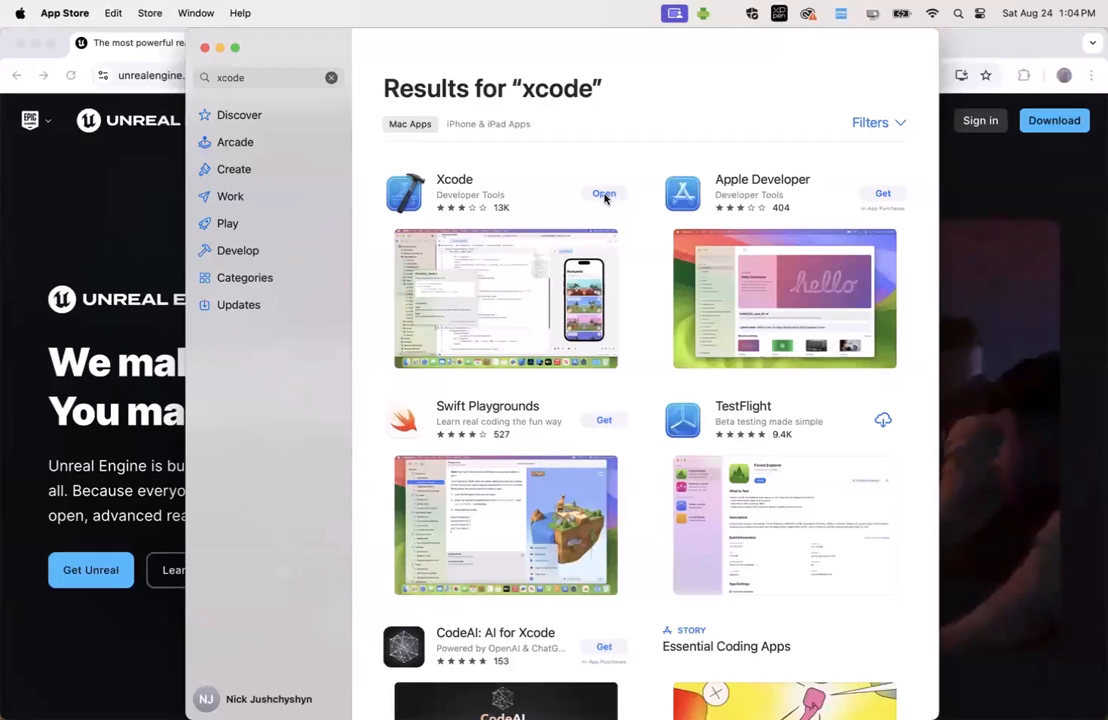
- Launch Xcode, agree to the SDK license with the password, and install the selected platforms
left_click(604, 194)
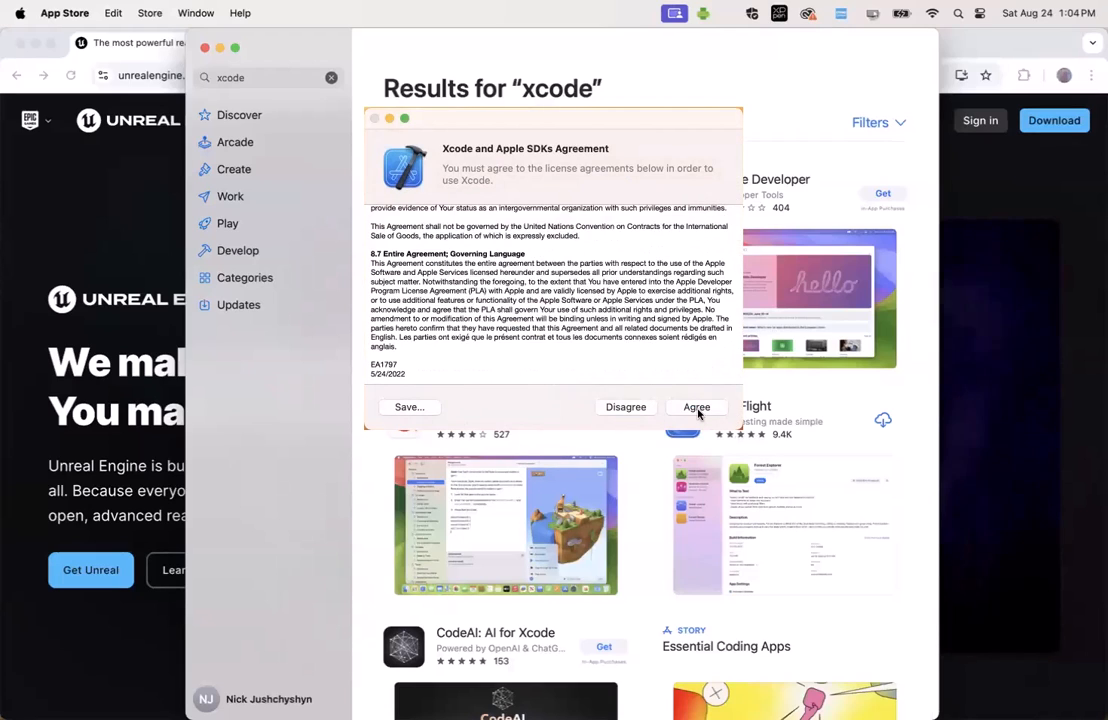
left_click(696, 408)
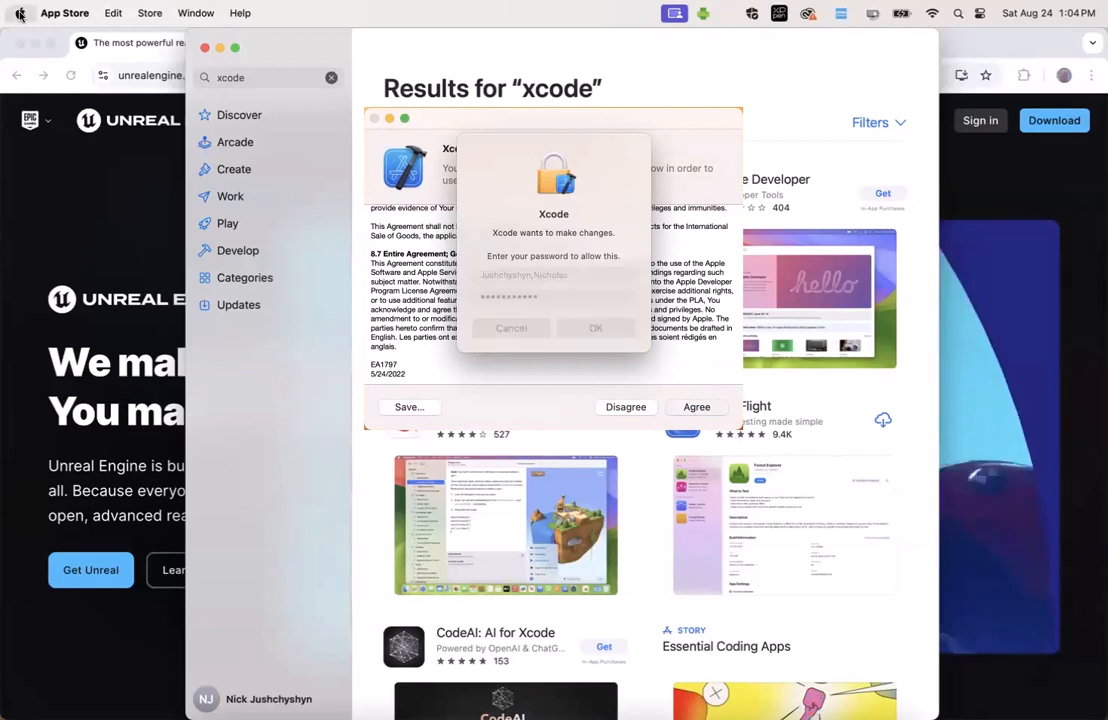
left_click(596, 328)
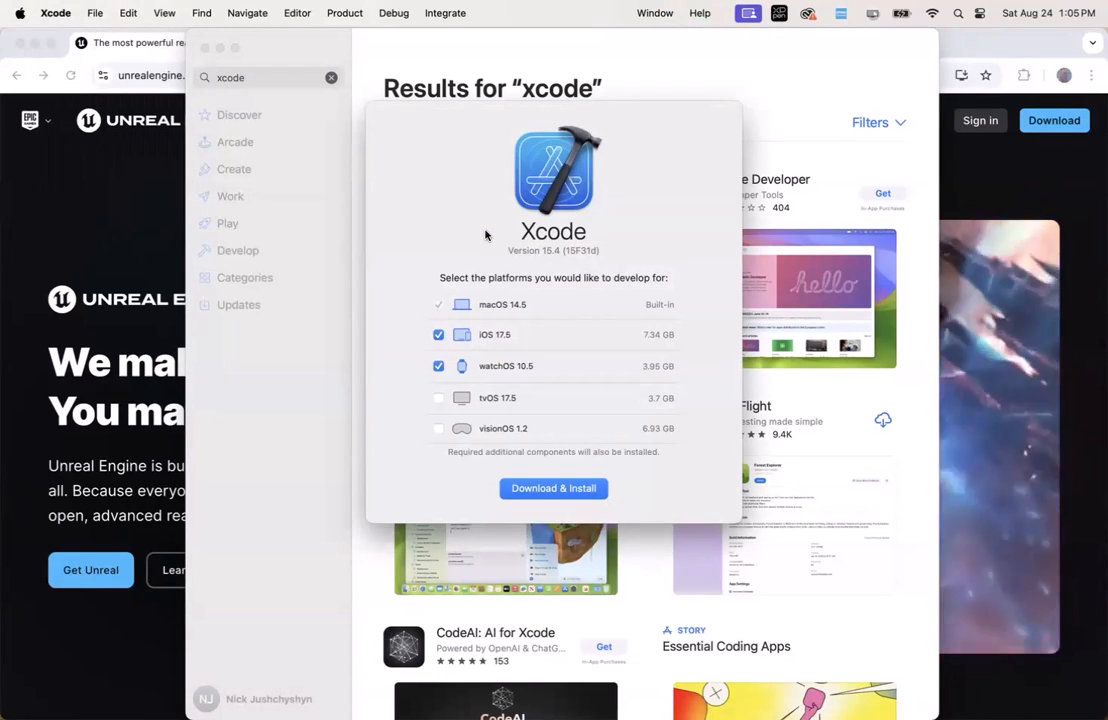
left_click(204, 48)
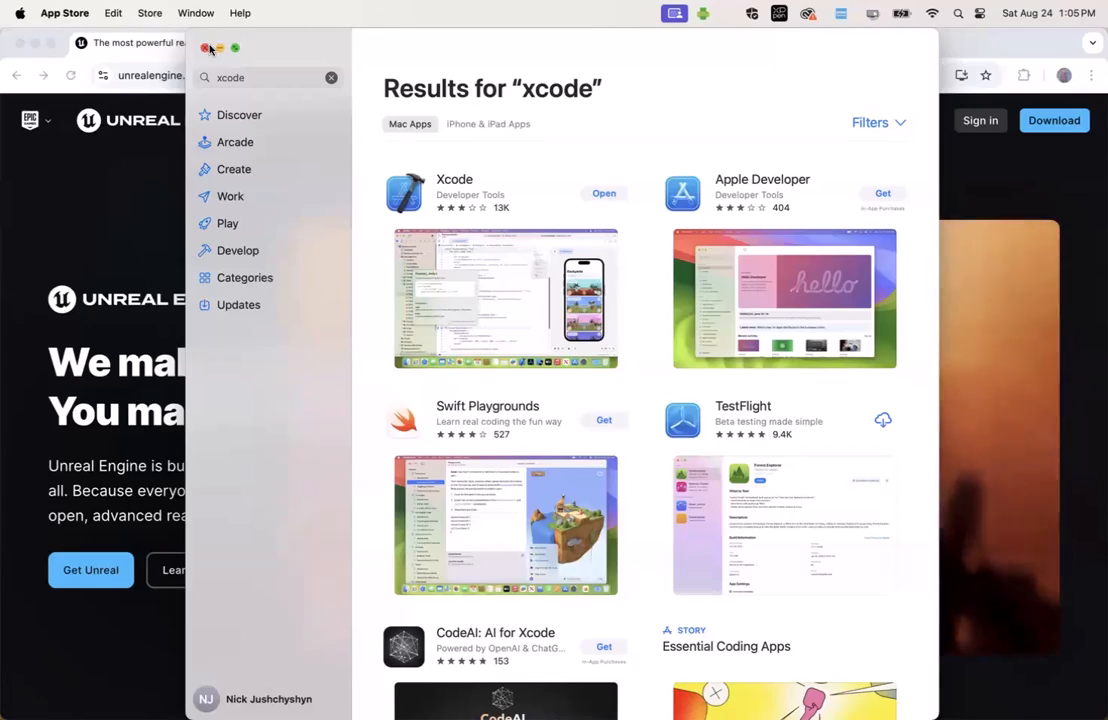
left_click(206, 48)
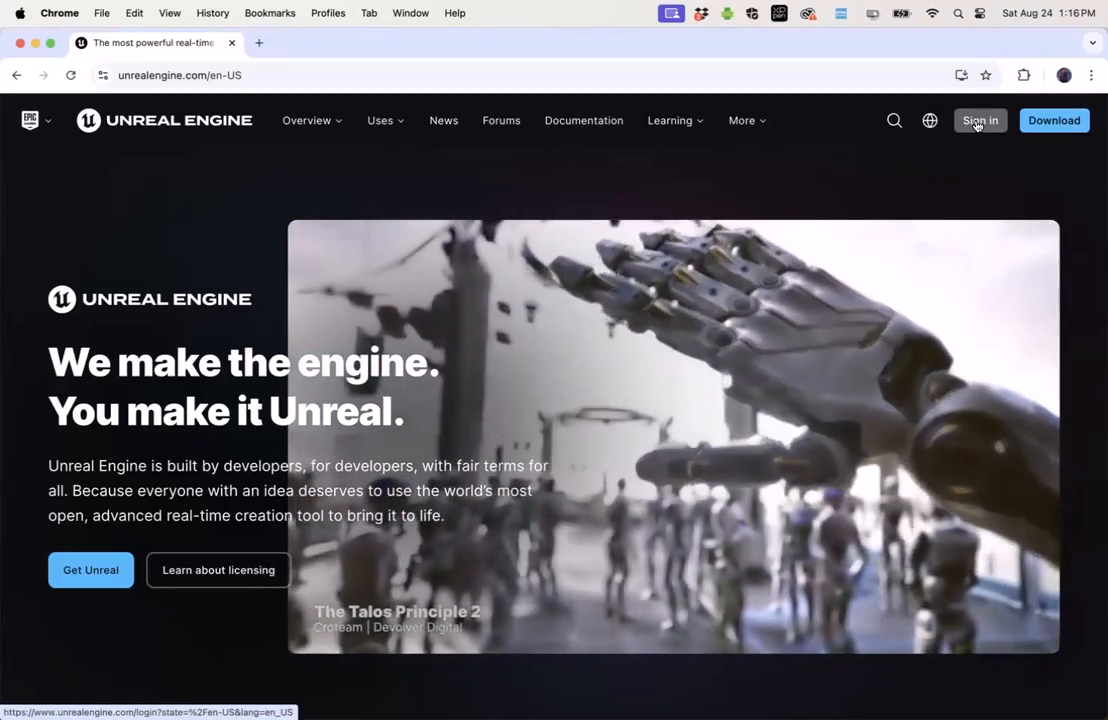
- Sign in to the Epic Games account and return to the Unreal Engine homepage
left_click(980, 120)
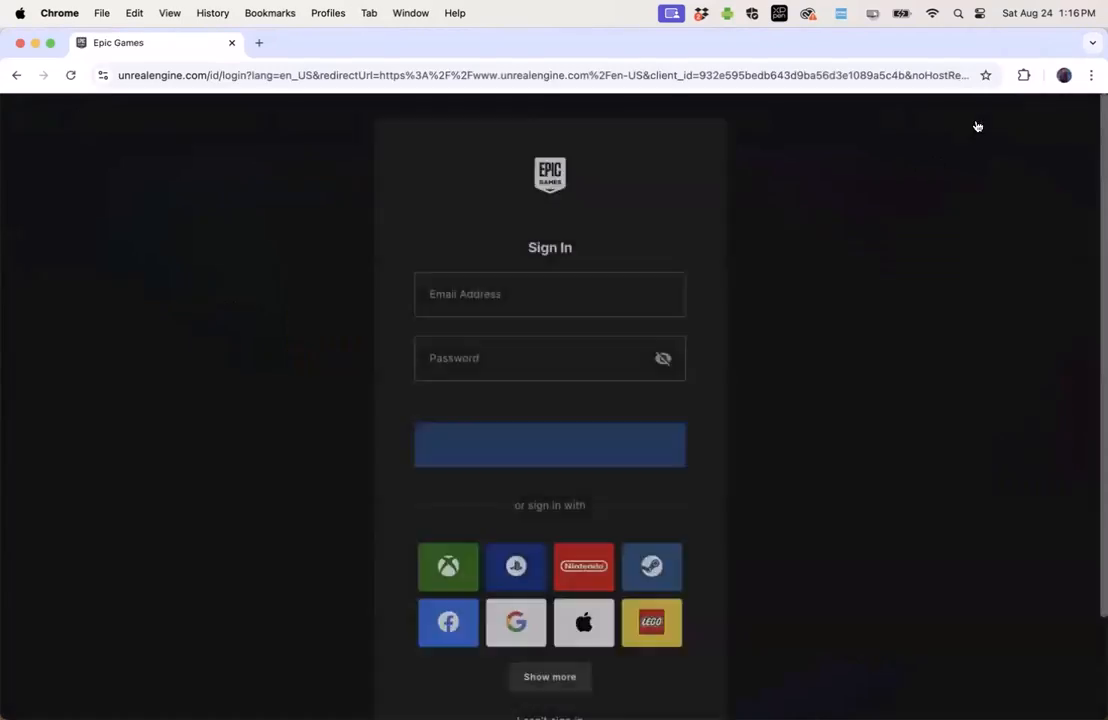
scroll("down", 3)
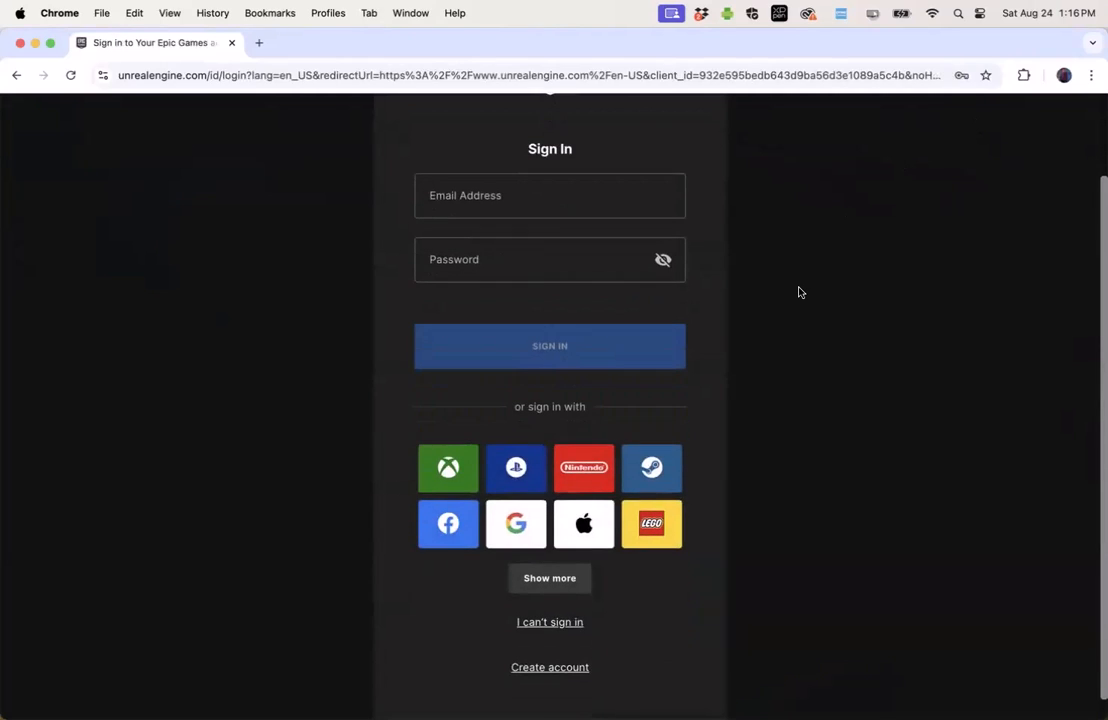
mouse_move(624, 638)
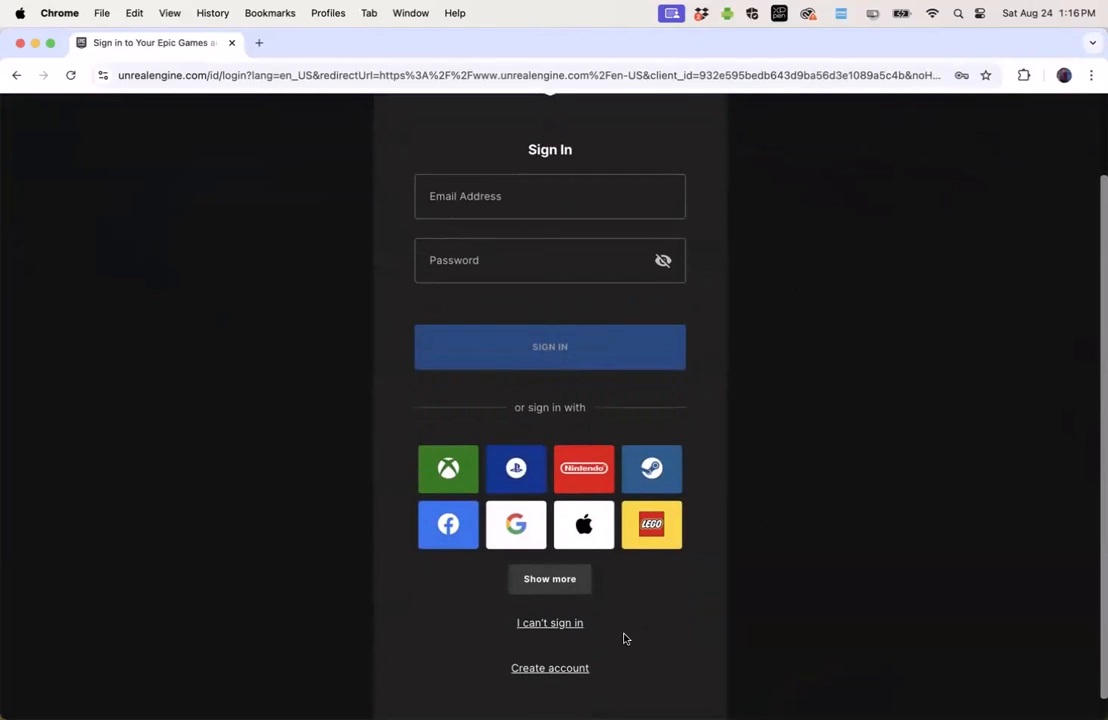
mouse_move(830, 438)
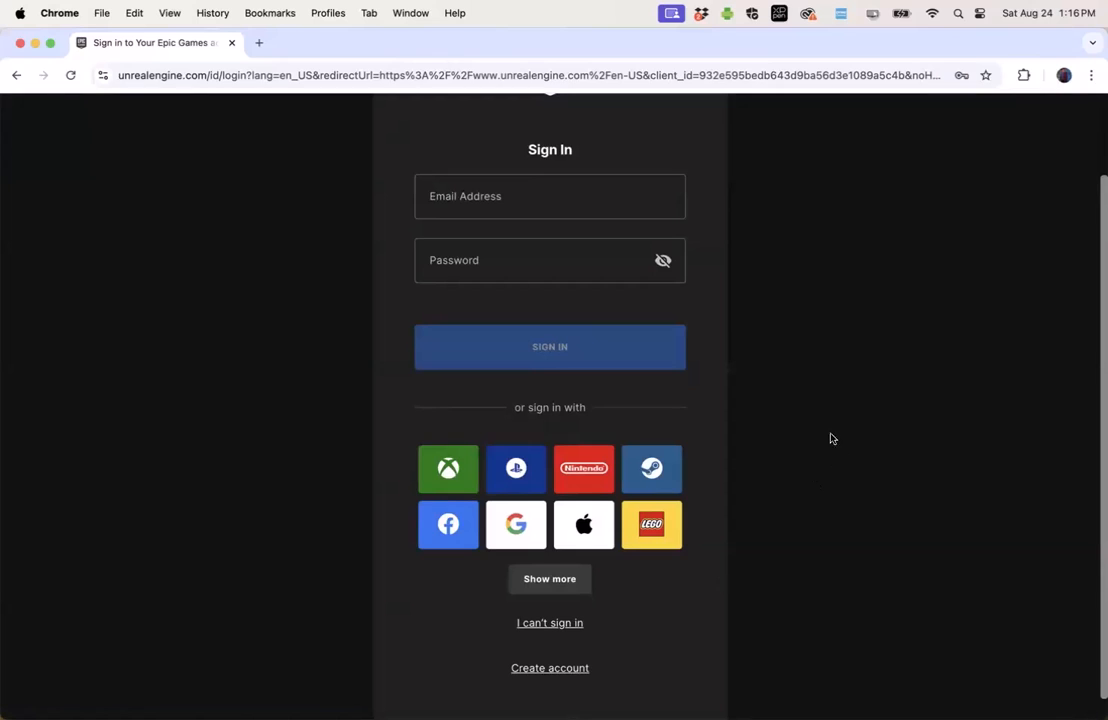
left_click(550, 196)
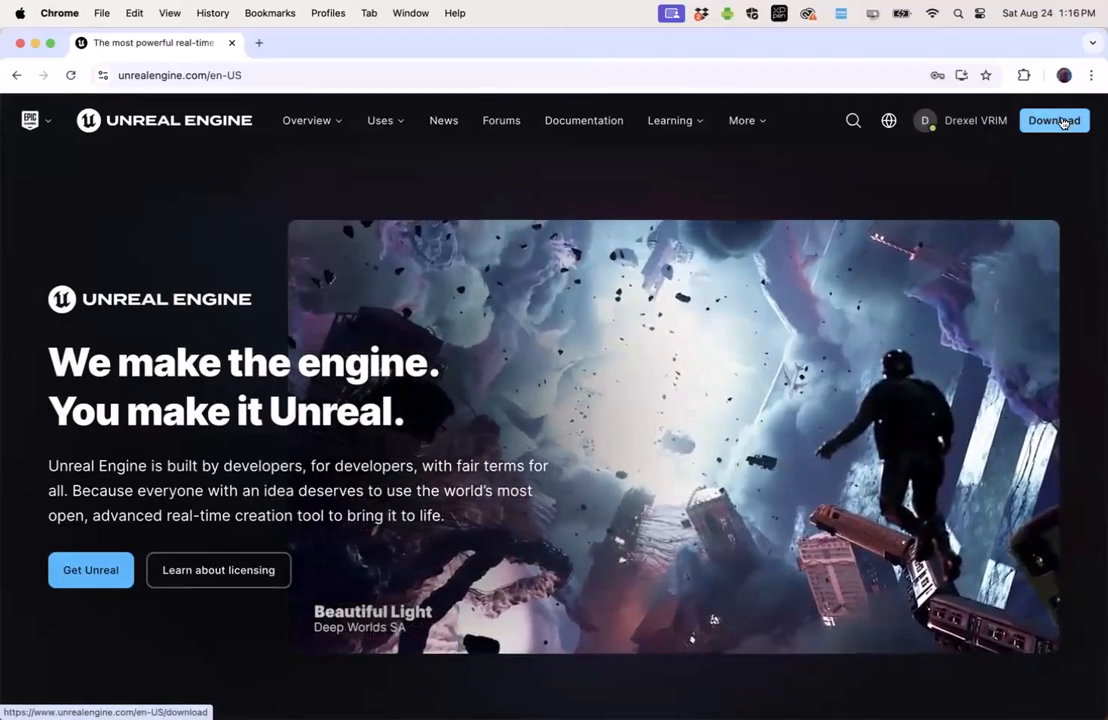
- Download the Epic Games Launcher .dmg from the download page and launch the installer
left_click(1052, 120)
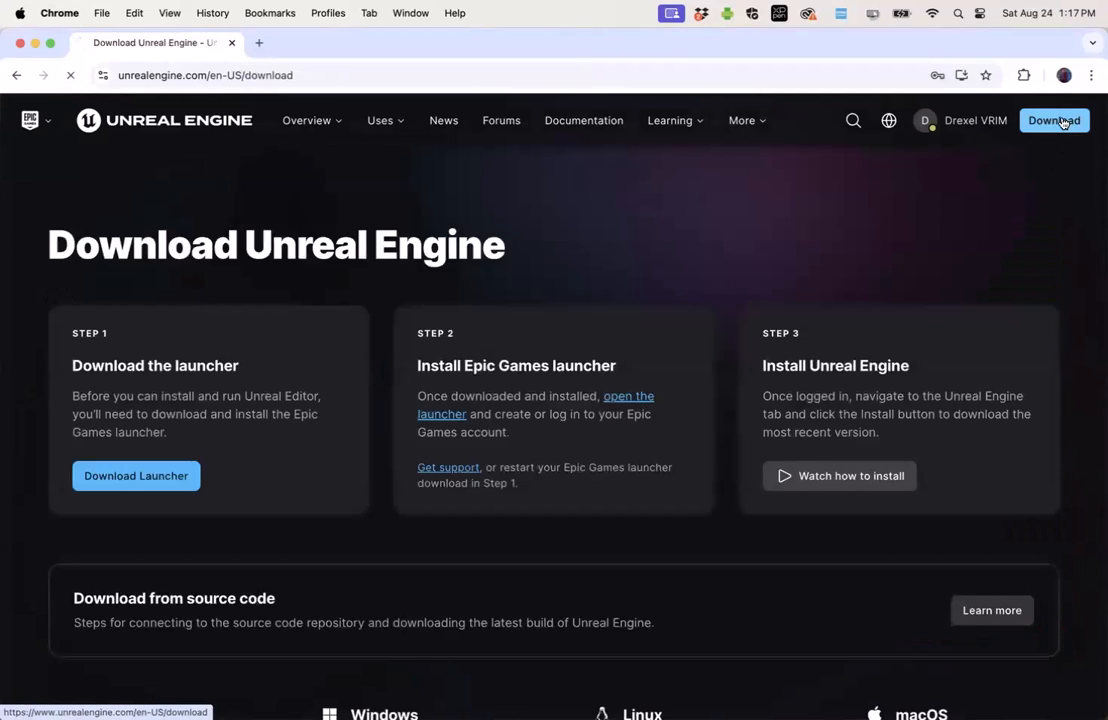
left_click(1036, 76)
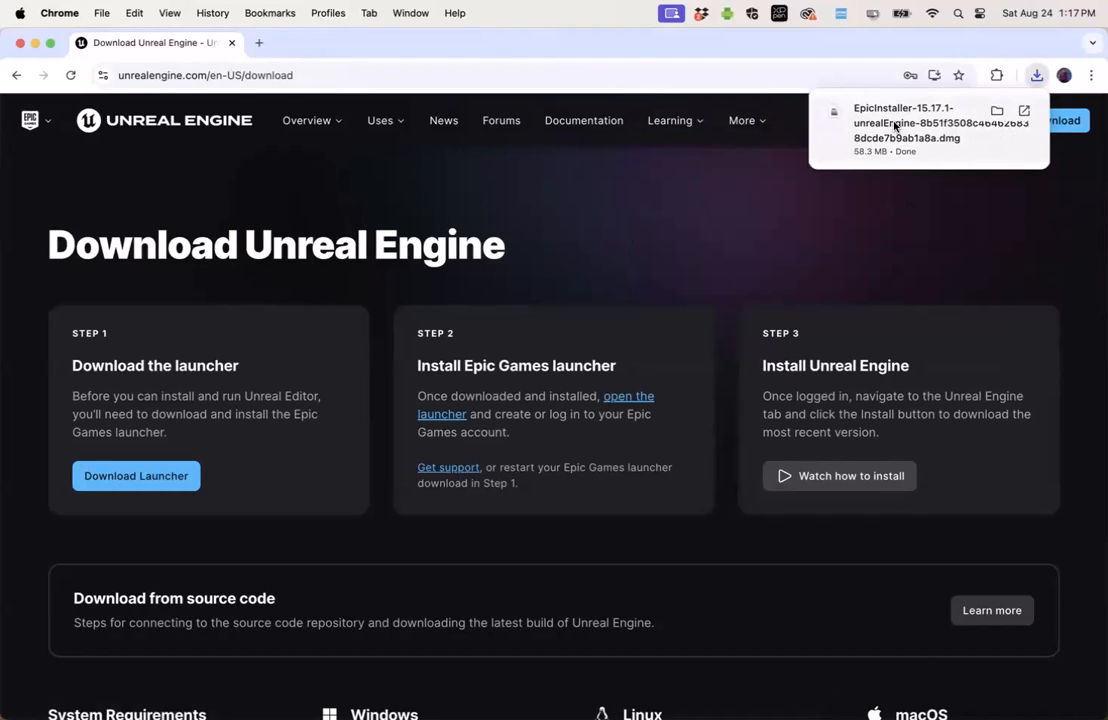
double_click(894, 124)
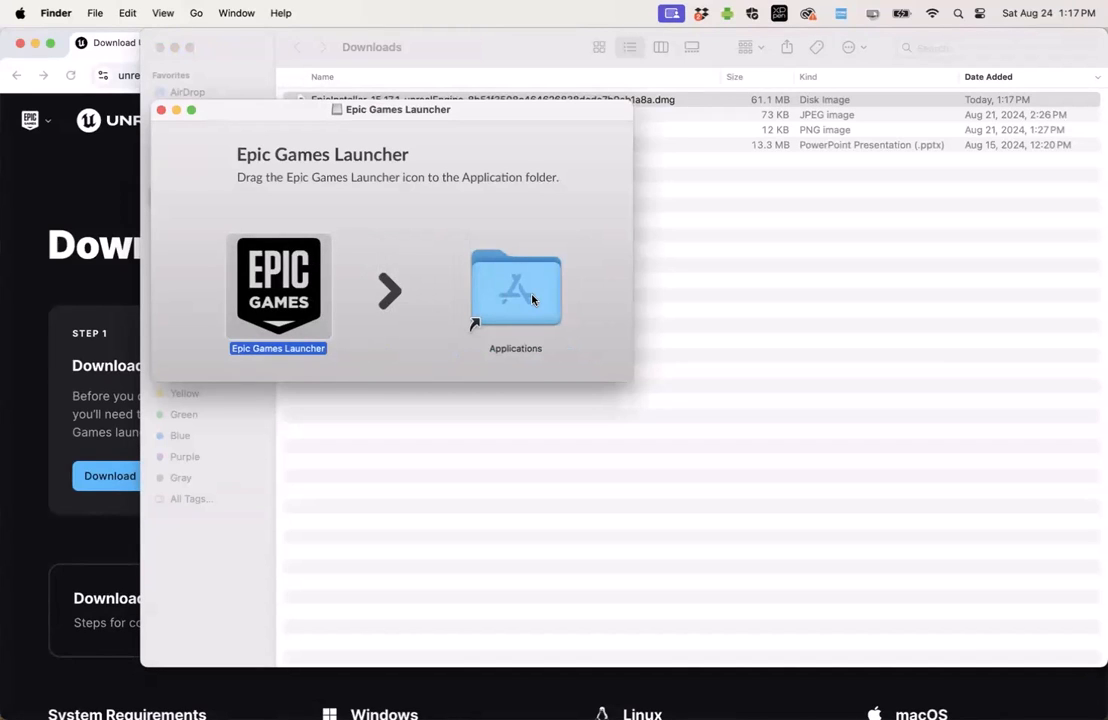
- Drag the Epic Games Launcher into the Applications folder
left_click_drag(278, 290, 516, 290)
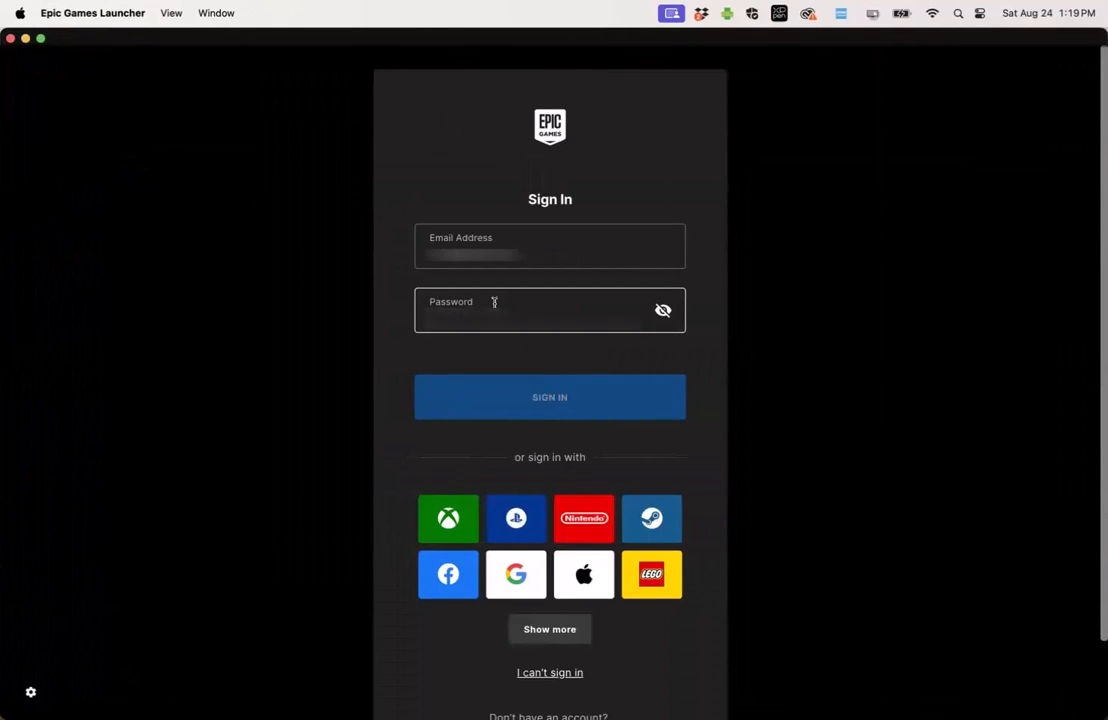
- Sign in to the launcher with the account password and go to its settings
left_click(548, 396)
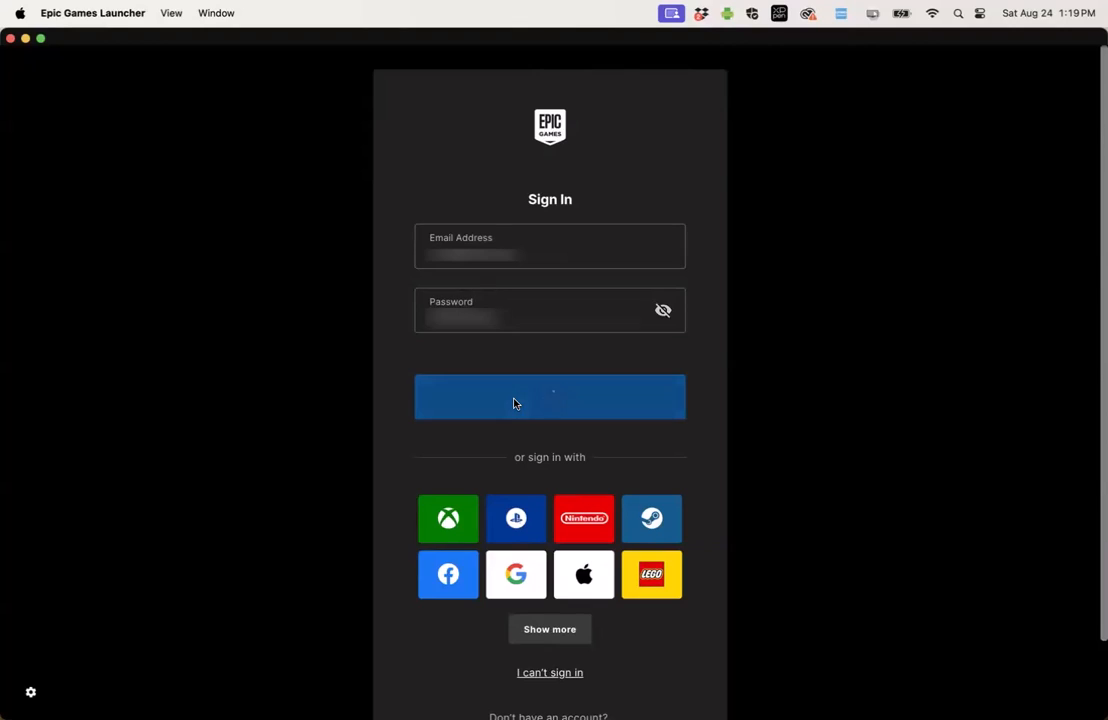
left_click(550, 396)
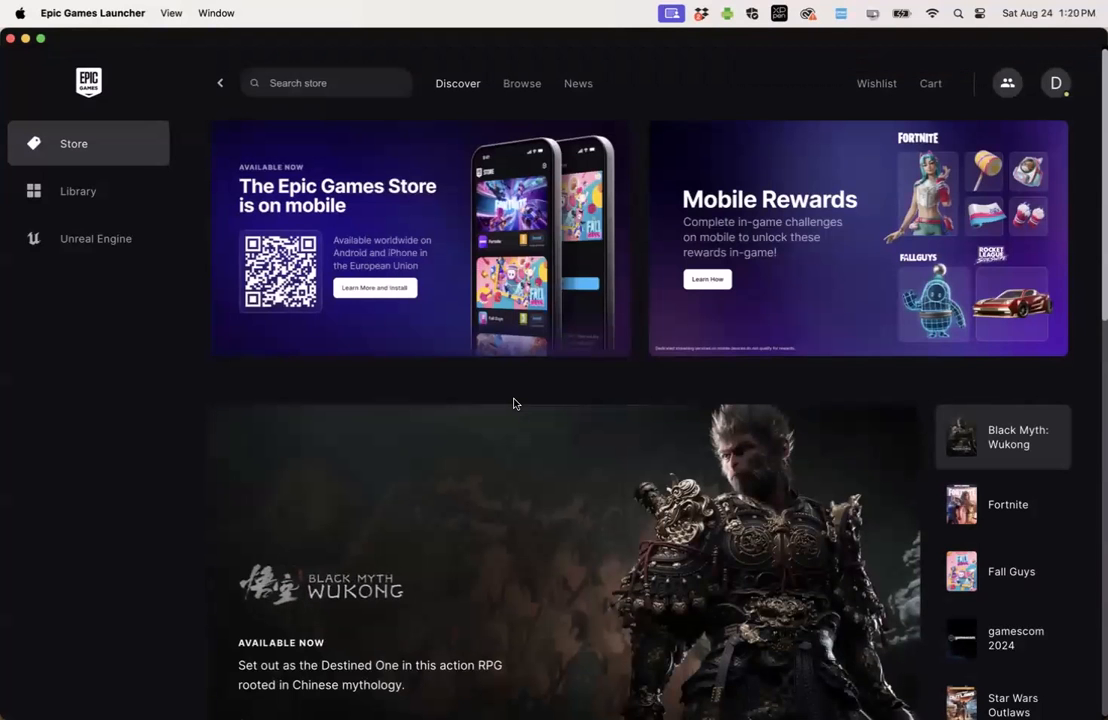
left_click(96, 238)
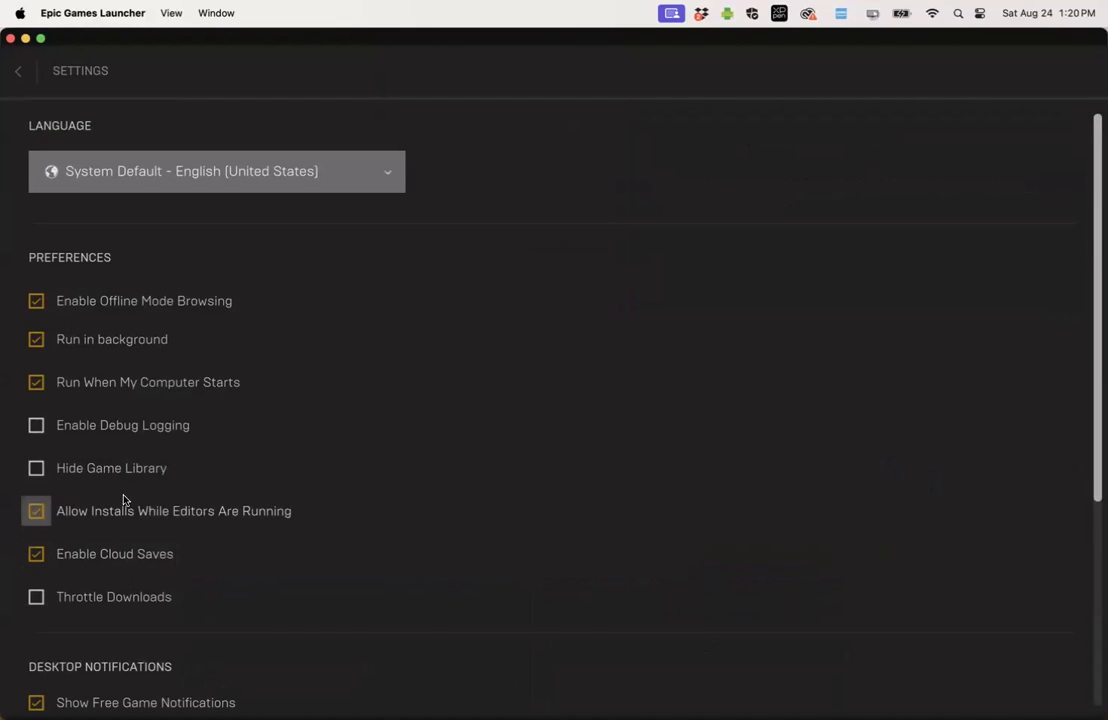
- Enable Hide Game Library, confirm it, and return to the launcher
left_click(36, 468)
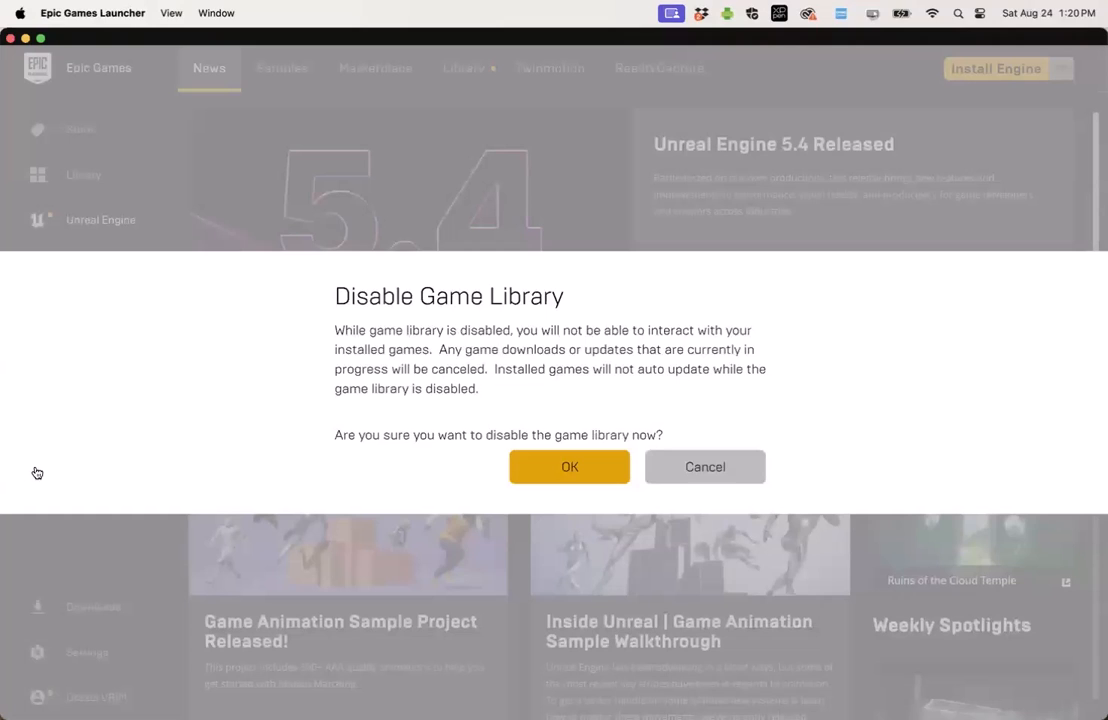
left_click(568, 466)
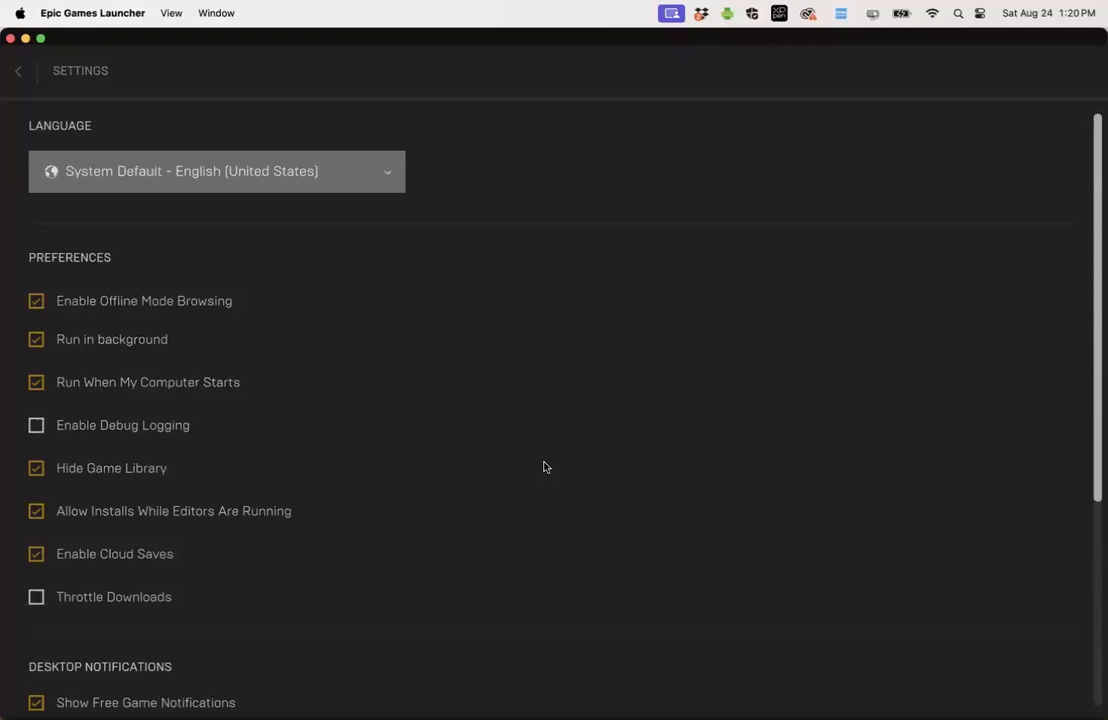
mouse_move(80, 110)
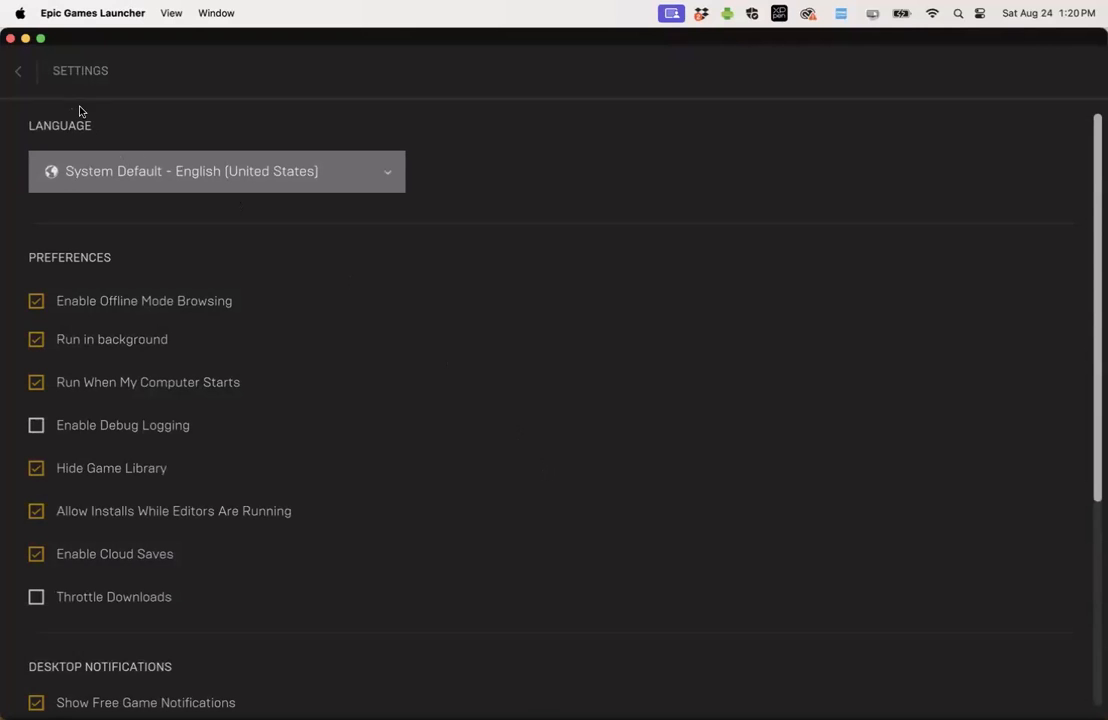
left_click(16, 72)
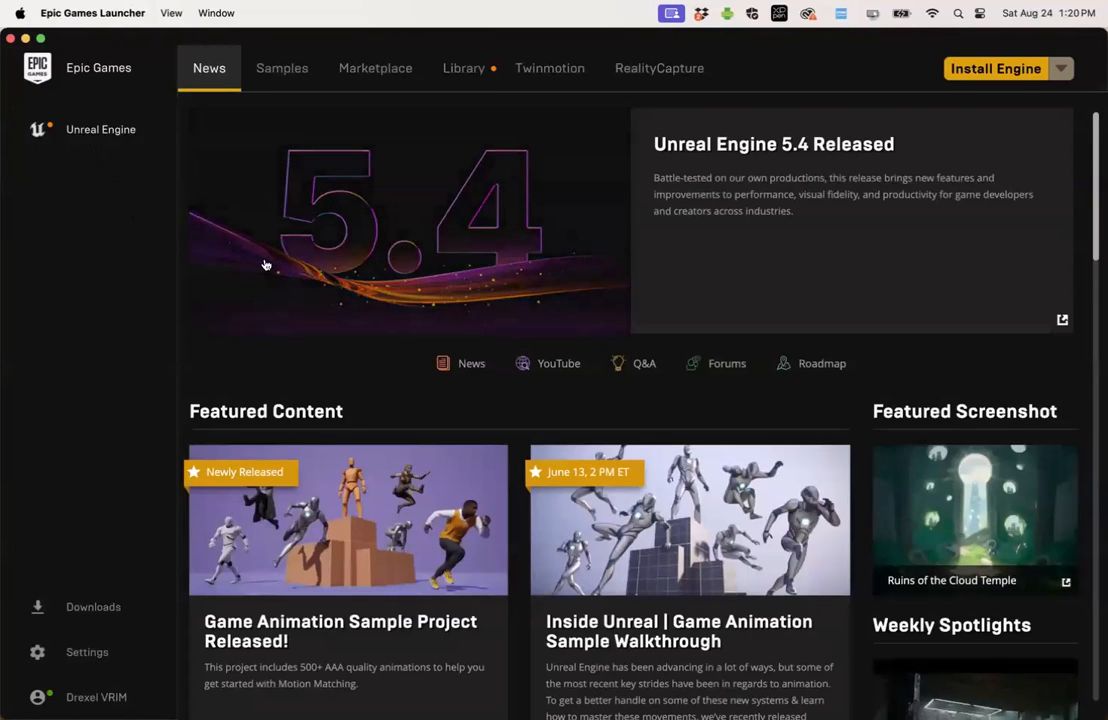
mouse_move(352, 216)
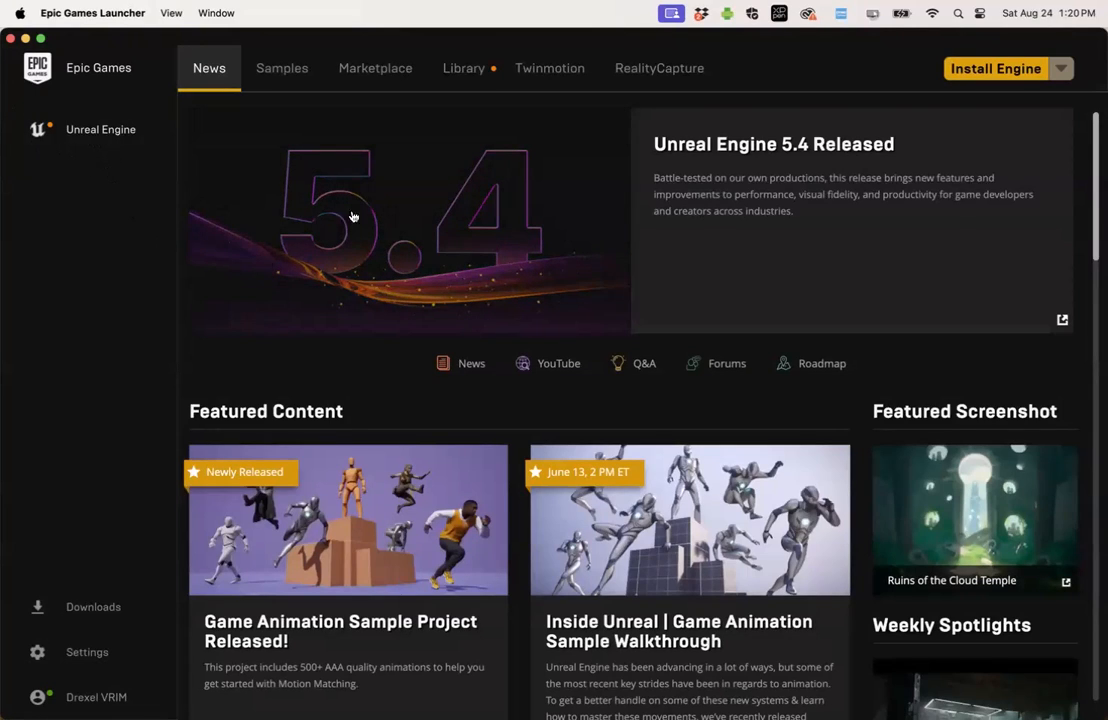
- Go to the Unreal Engine Library and start installing engine version 5.4.3
left_click(464, 68)
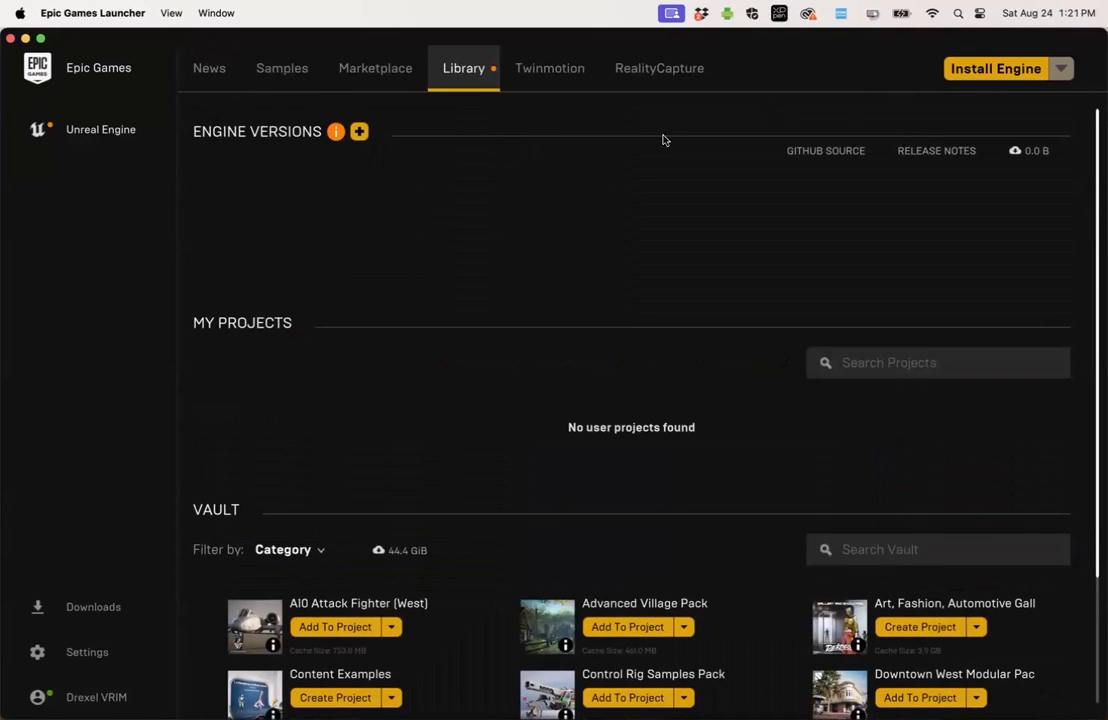
mouse_move(360, 132)
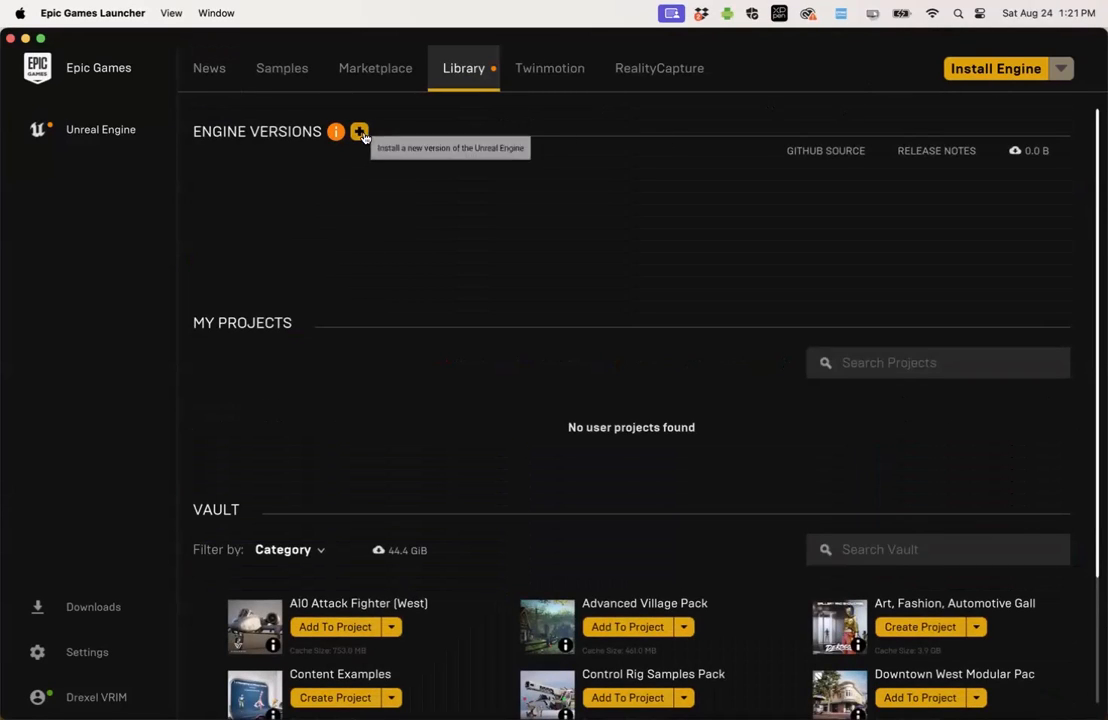
left_click(360, 132)
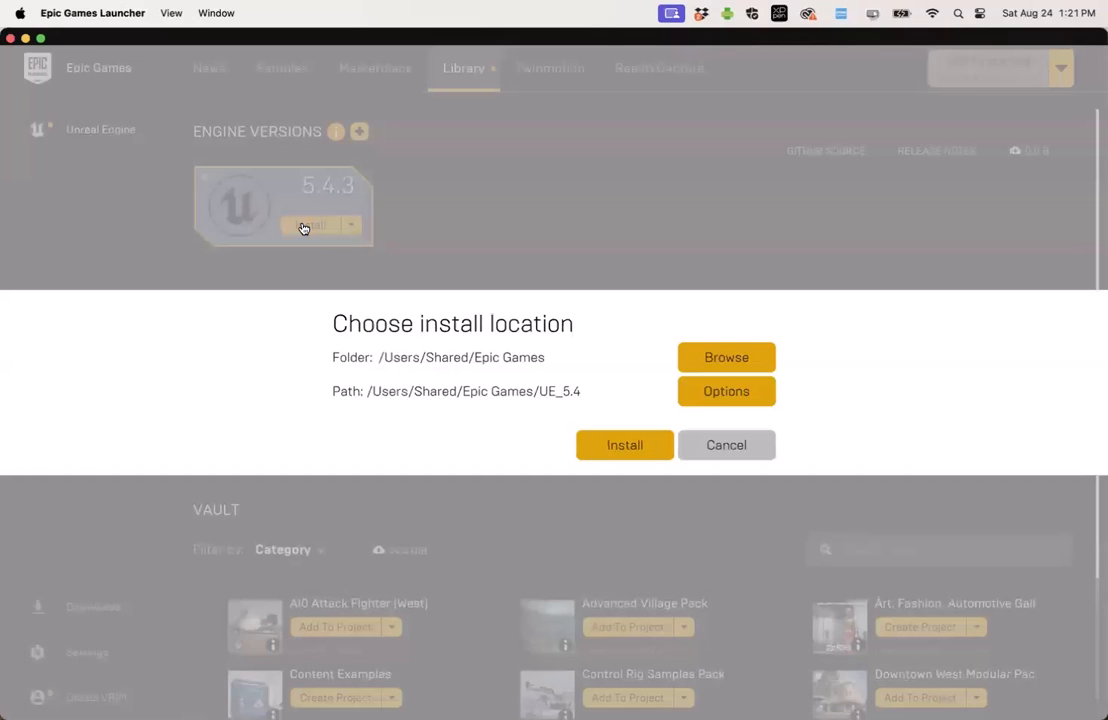
mouse_move(504, 352)
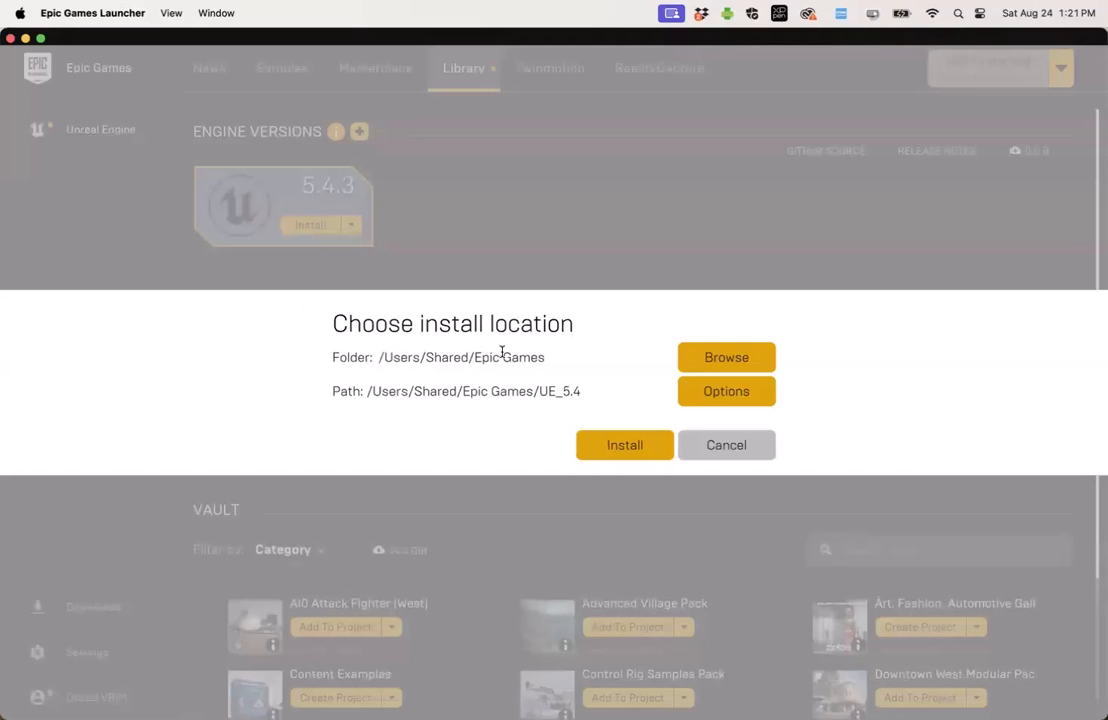
mouse_move(410, 356)
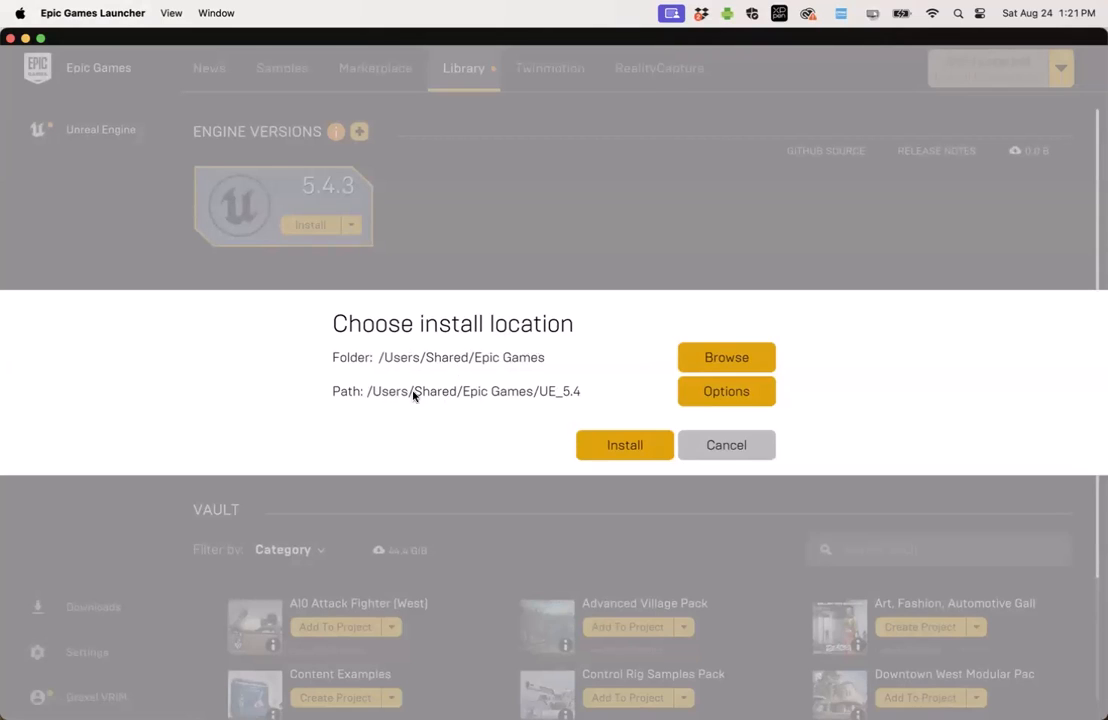
mouse_move(498, 400)
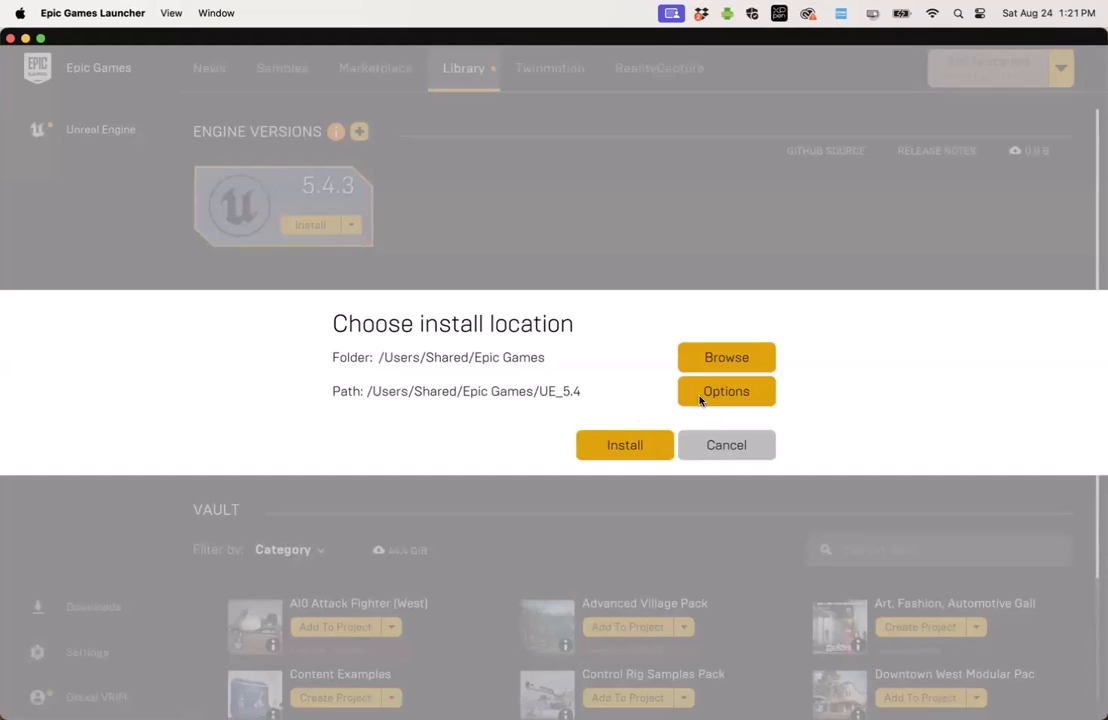
- Show the Unreal Engine 5.4.3 installation options from the install location dialog
left_click(726, 390)
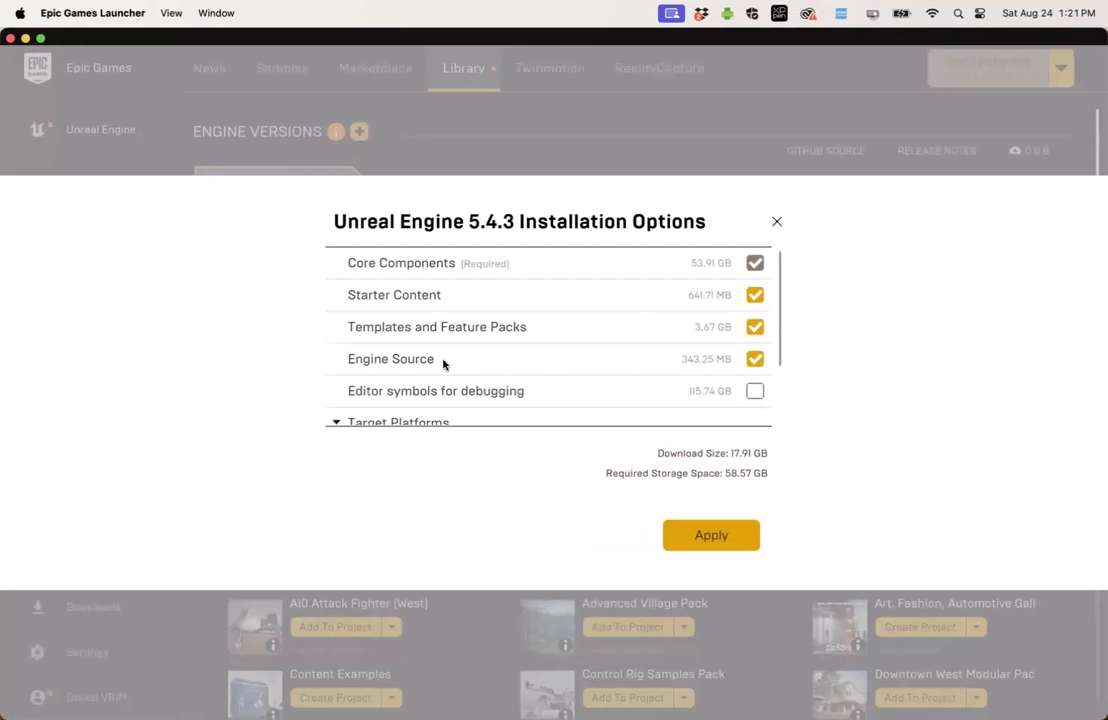
- Exclude Engine Source from the 5.4.3 install, review Target Platforms, and apply
left_click(754, 358)
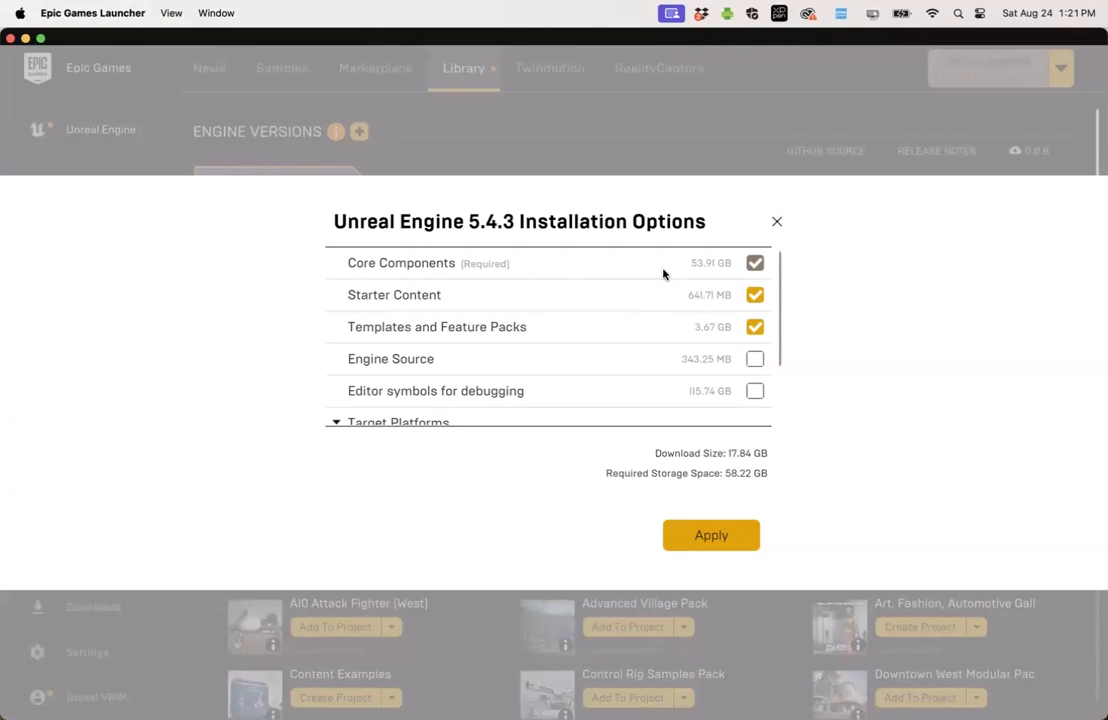
mouse_move(714, 380)
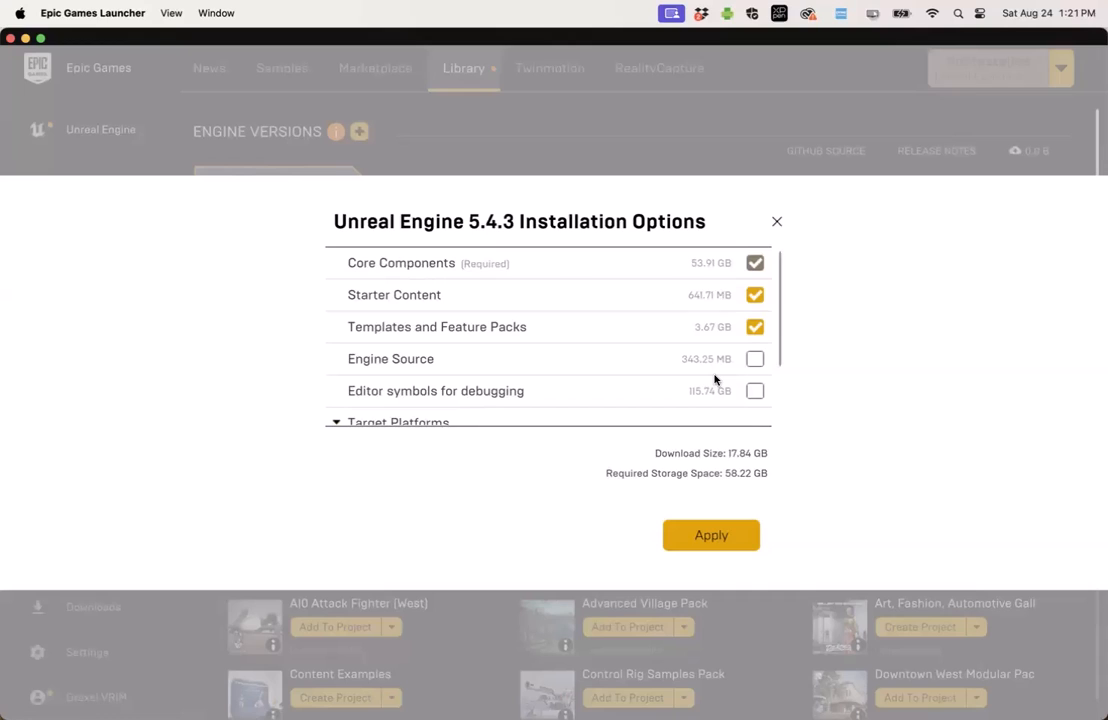
scroll("down", 3)
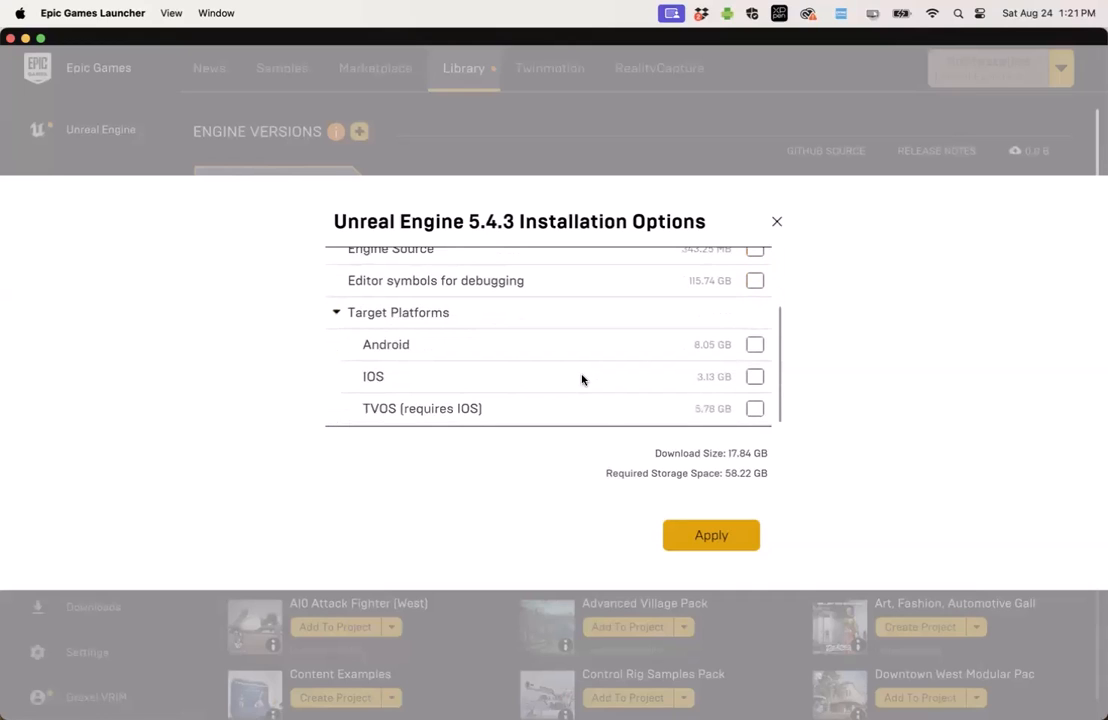
left_click(712, 536)
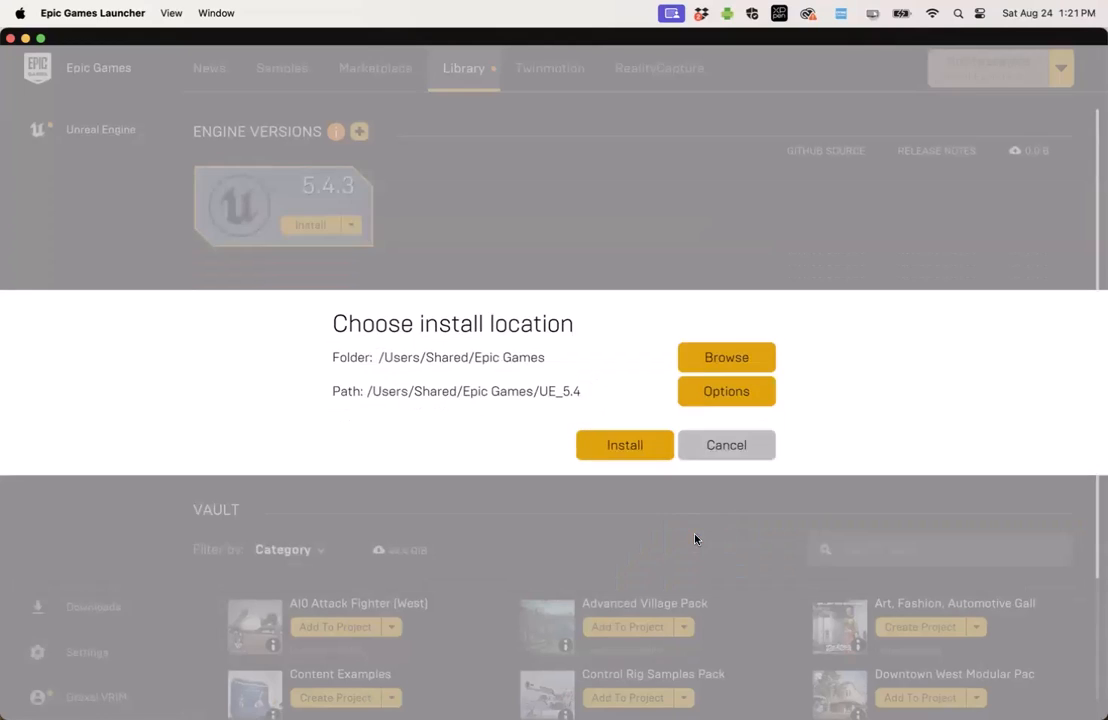
mouse_move(624, 444)
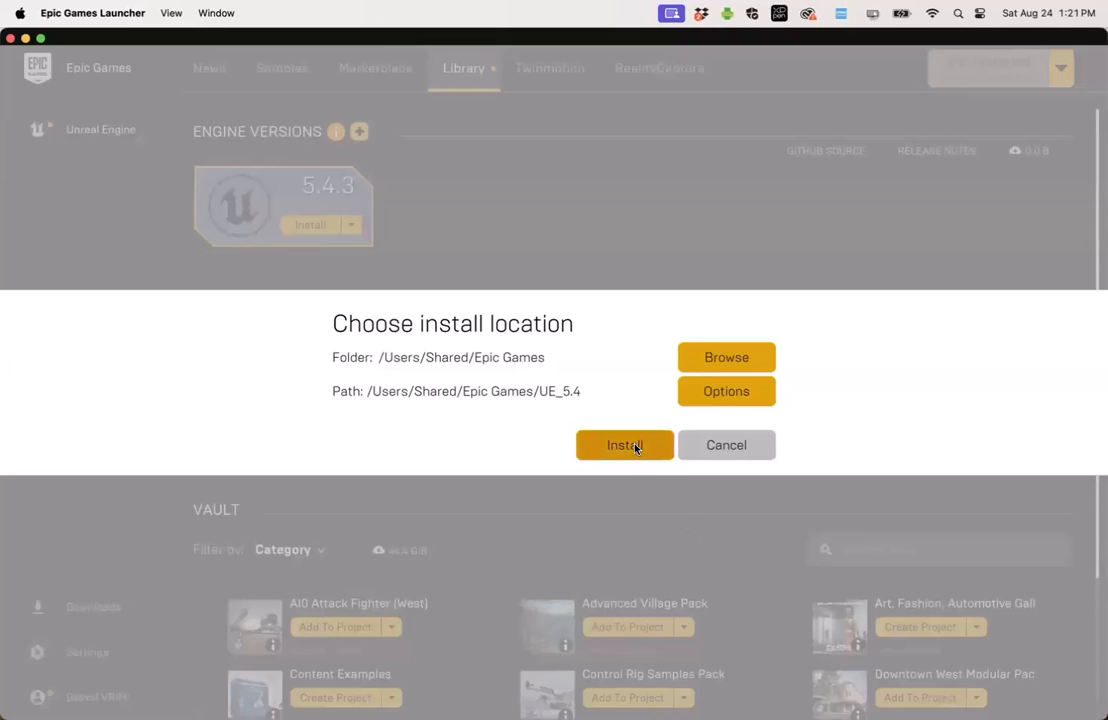
- Confirm installing Unreal Engine 5.4.3 to the shared Epic Games folder
left_click(624, 444)
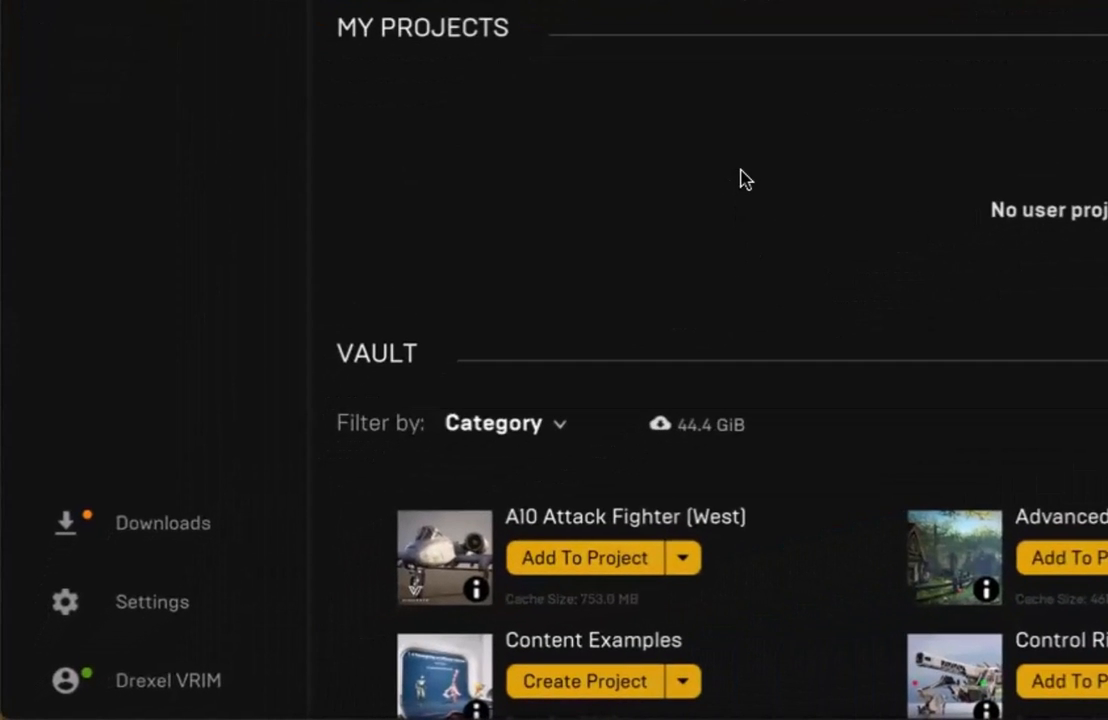
mouse_move(192, 432)
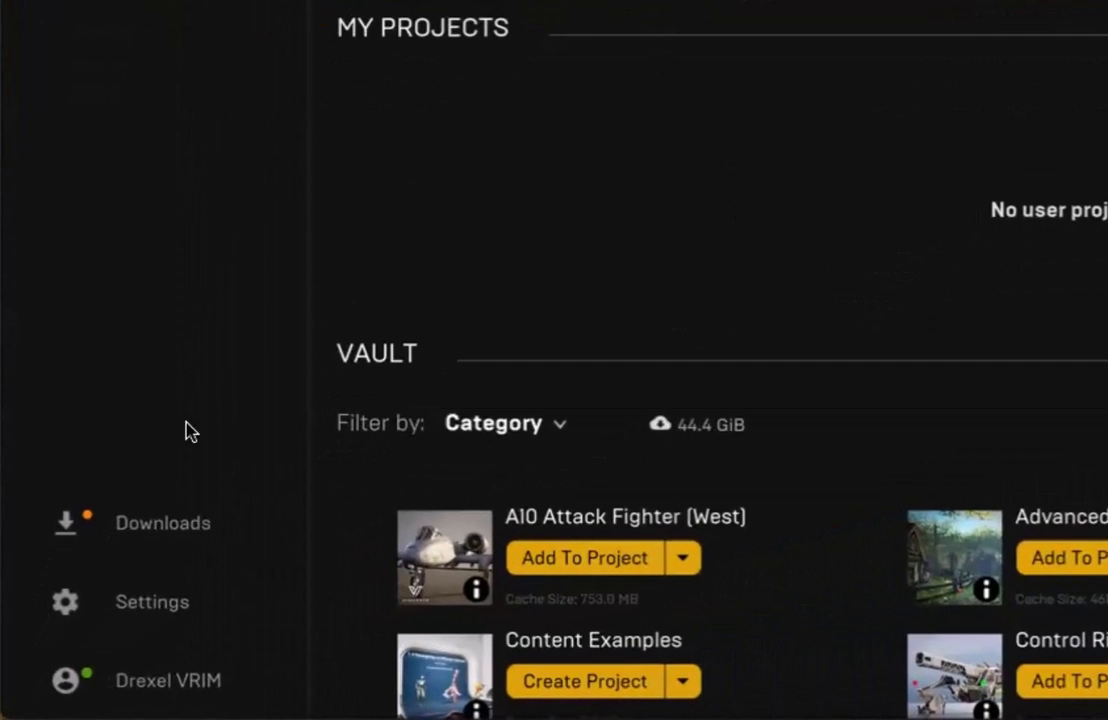
- Check the Downloads task list is empty after the 5.4.3 install and dismiss it
left_click(162, 522)
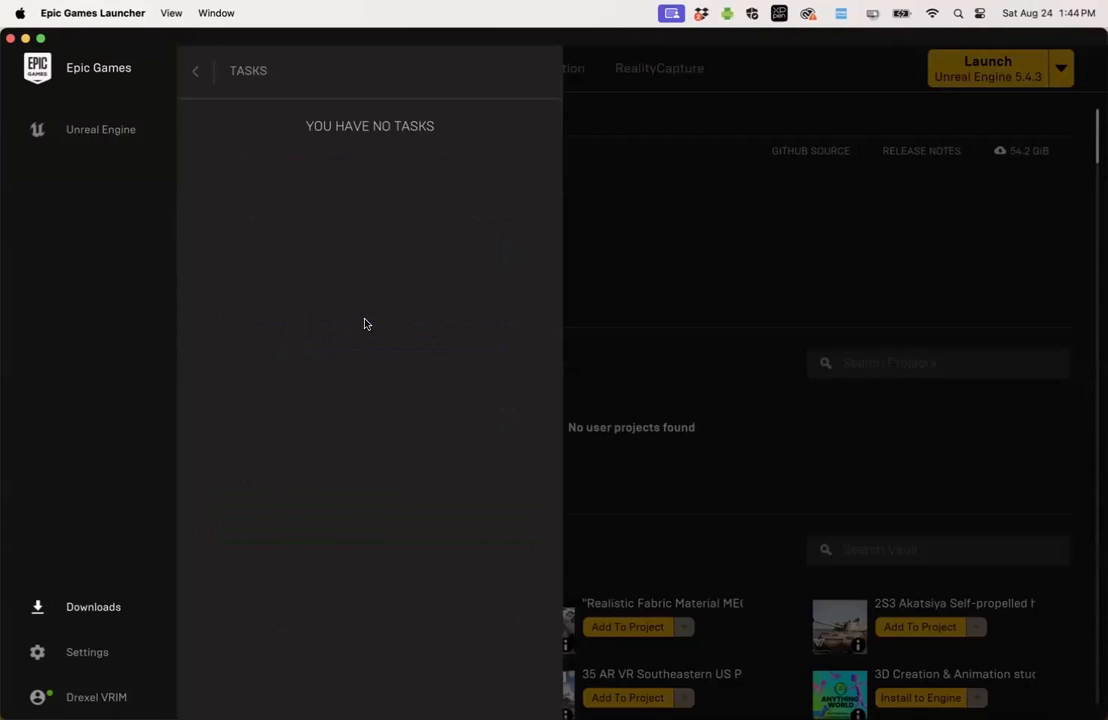
left_click(196, 72)
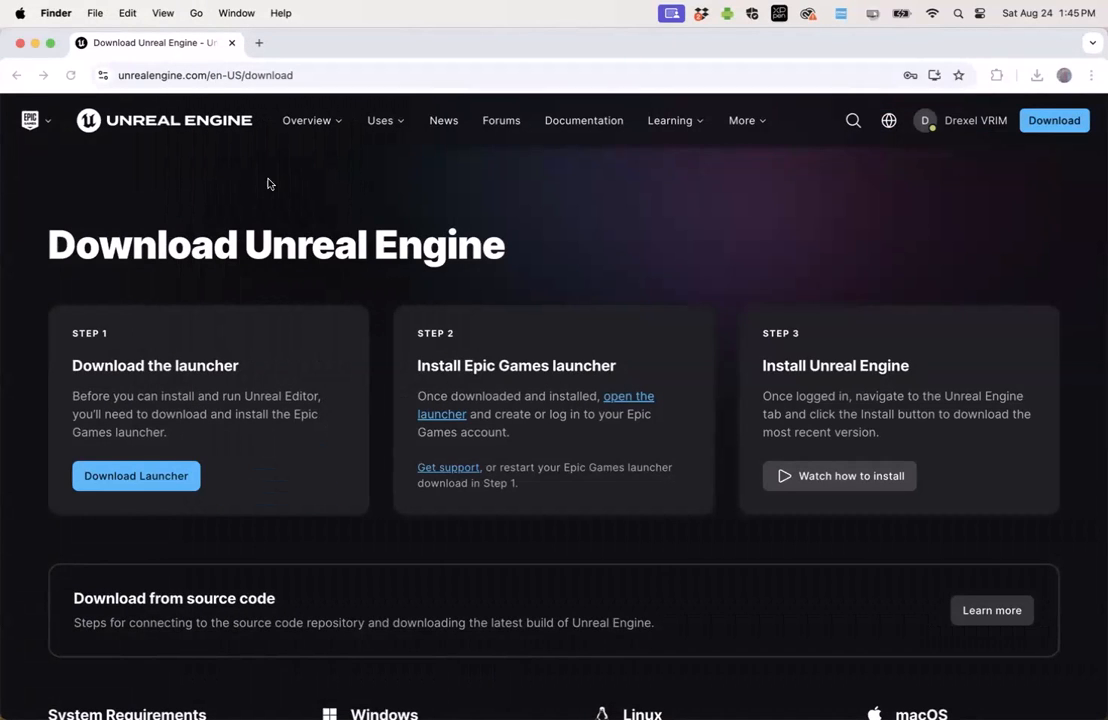
mouse_move(828, 670)
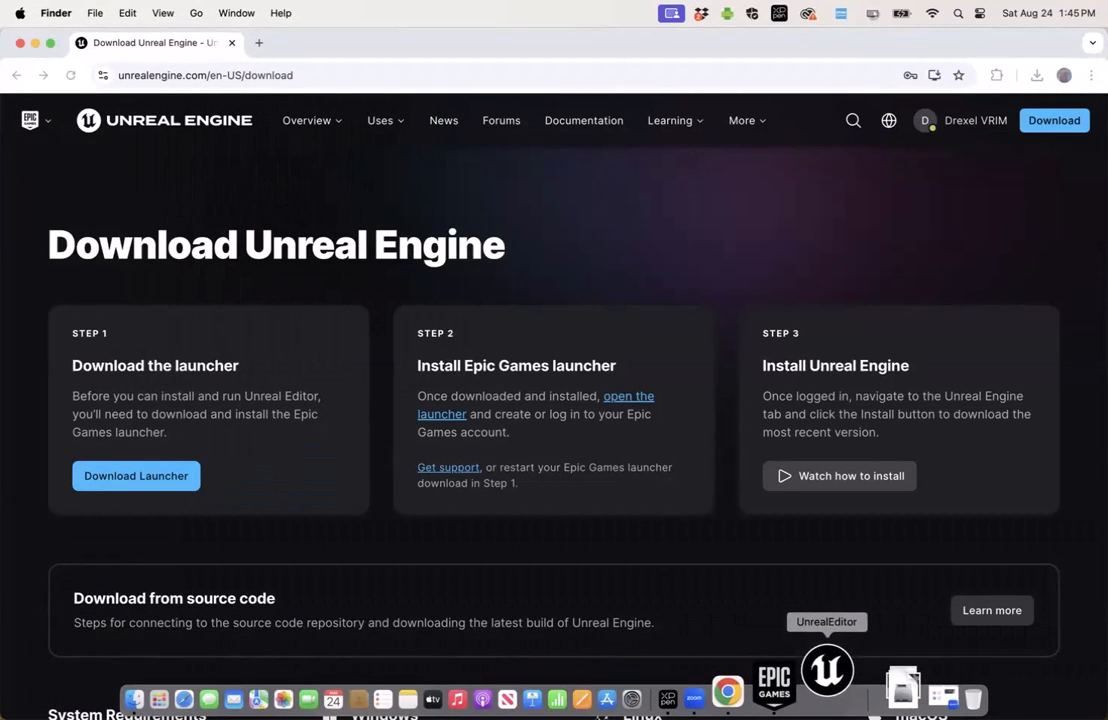
- Launch Unreal Editor from the Dock and allow UnrealTraceServer incoming network connections
left_click(828, 670)
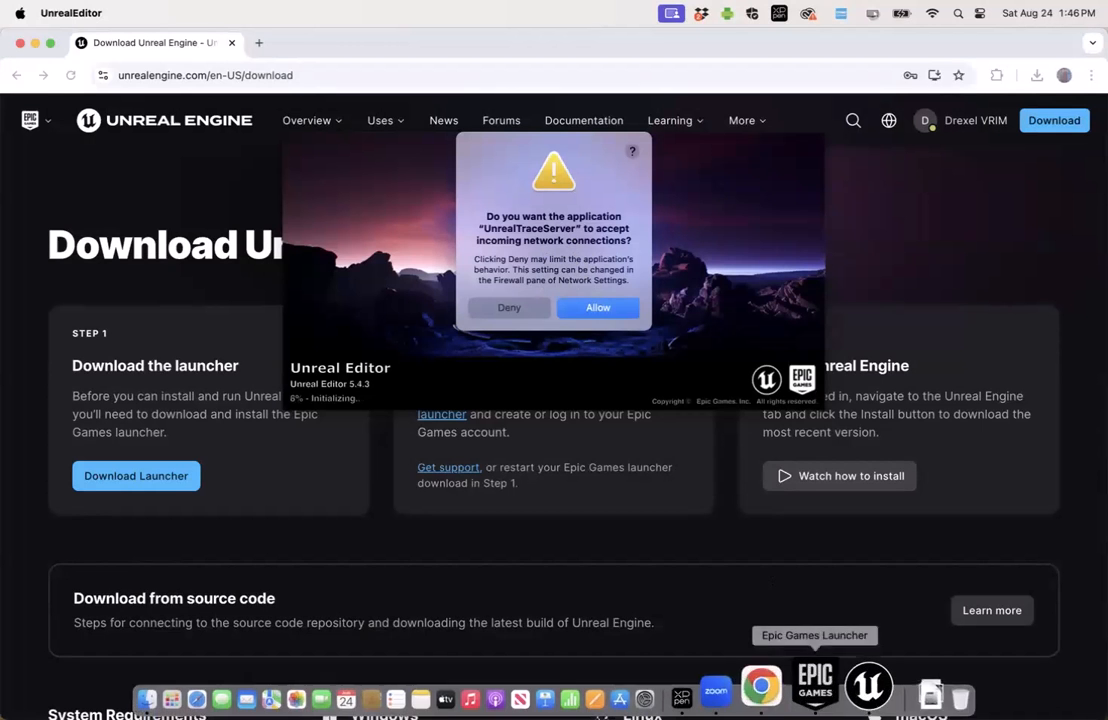
left_click(596, 308)
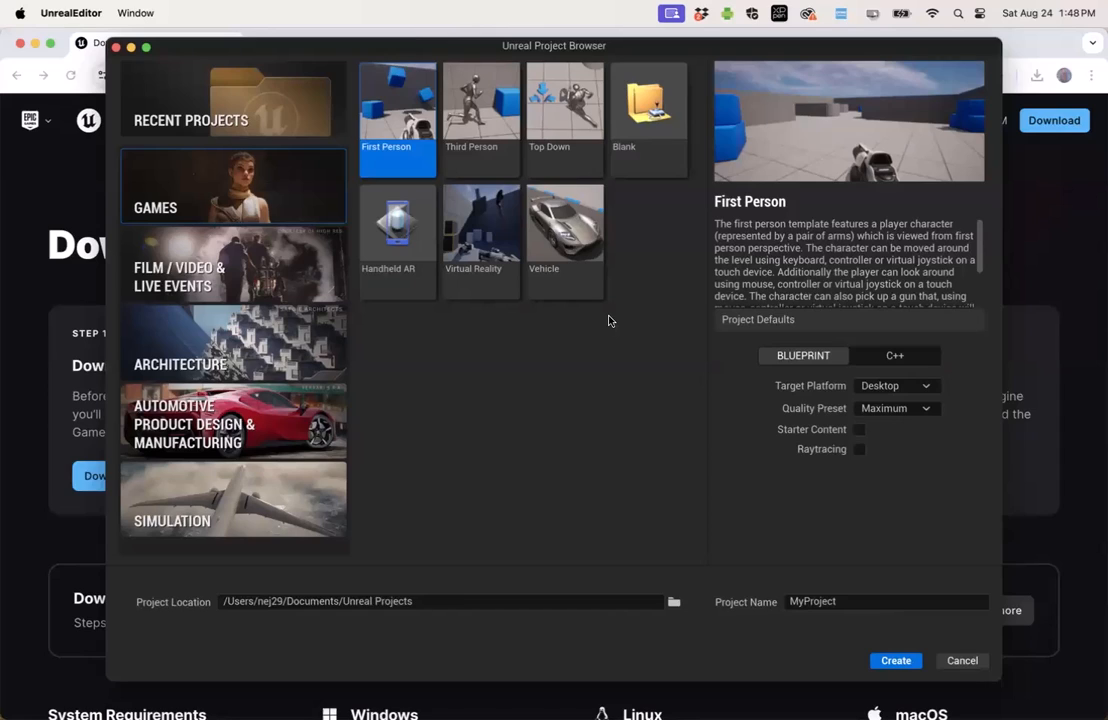
mouse_move(188, 268)
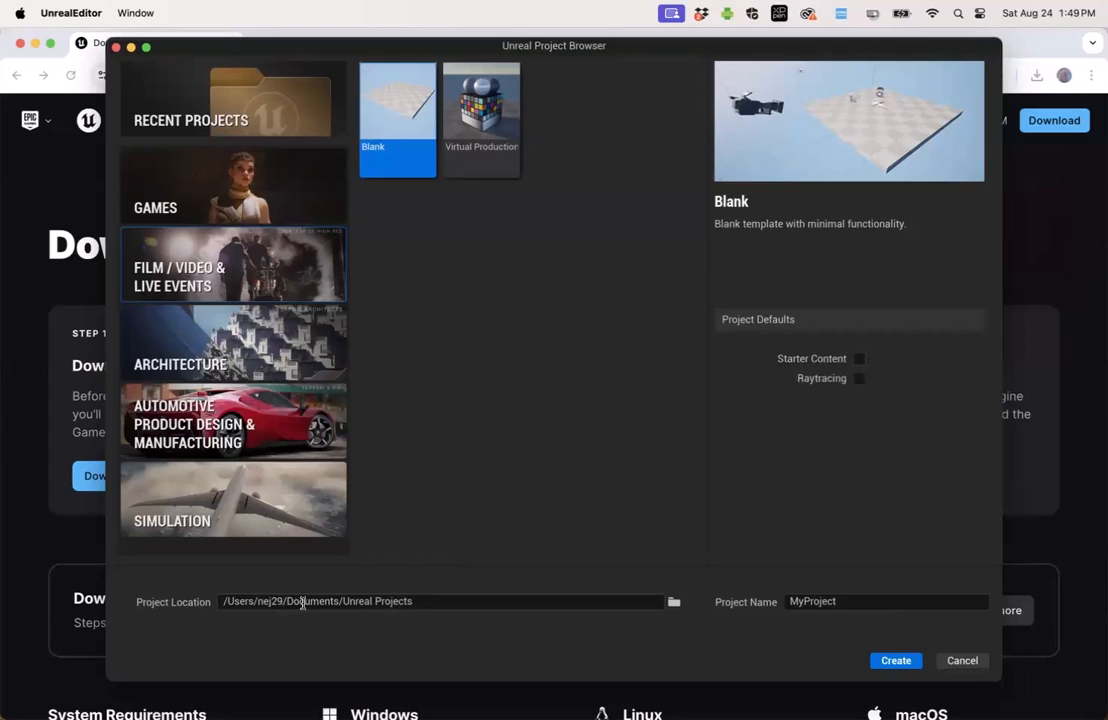
mouse_move(852, 612)
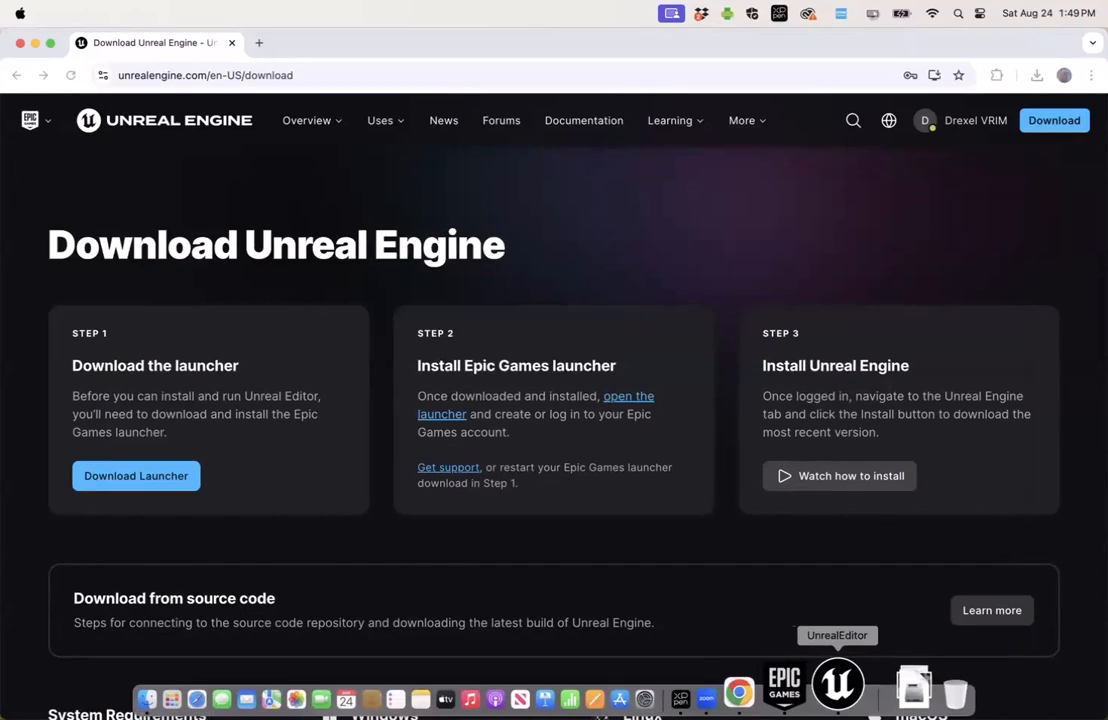
- Bring the editor forward and update MyProject's out-of-date project file
left_click(832, 684)
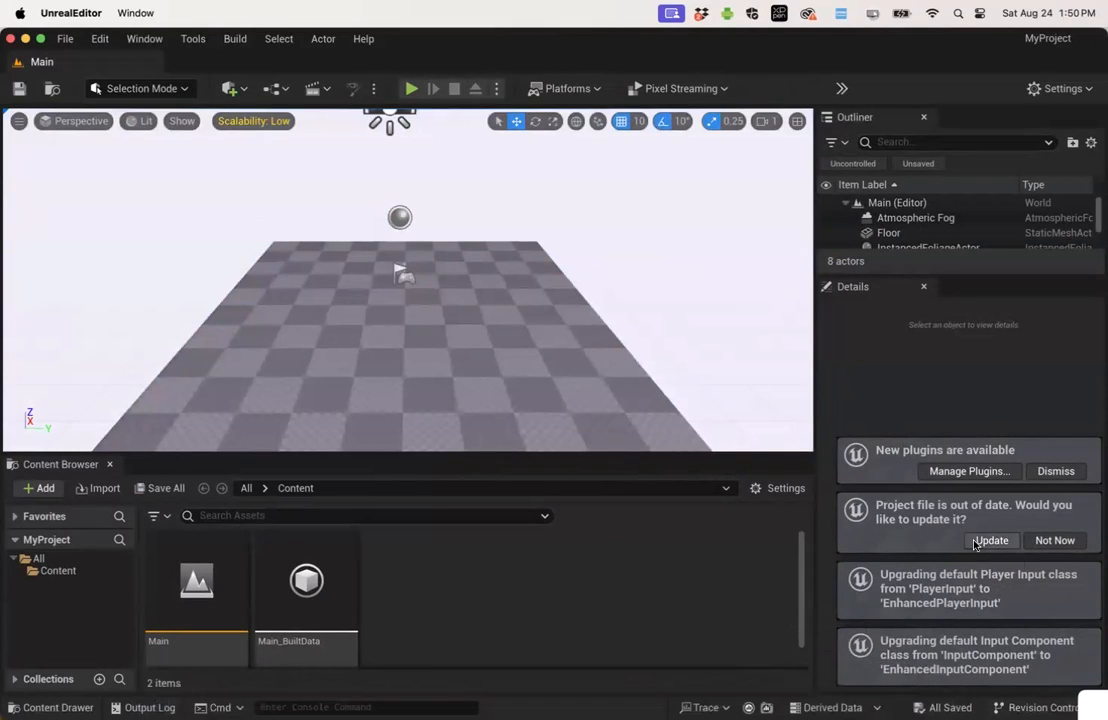
left_click(1056, 472)
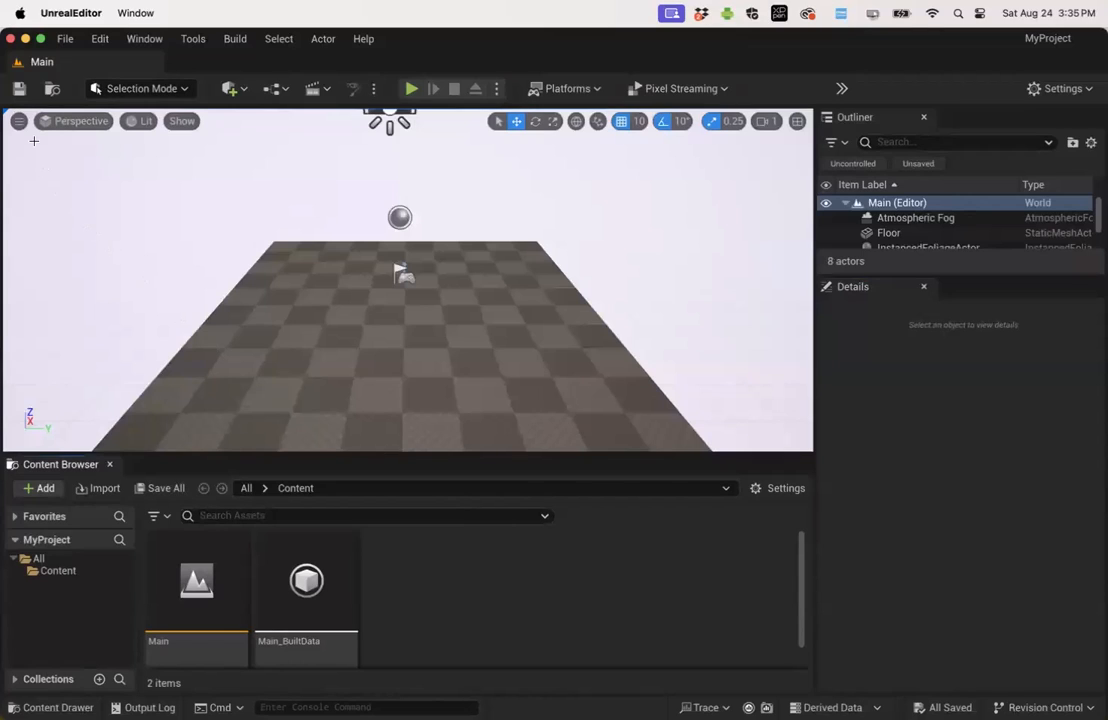
- Turn on Show FPS in the viewport options, reading about 19.91 FPS / 50.23 ms
left_click(18, 122)
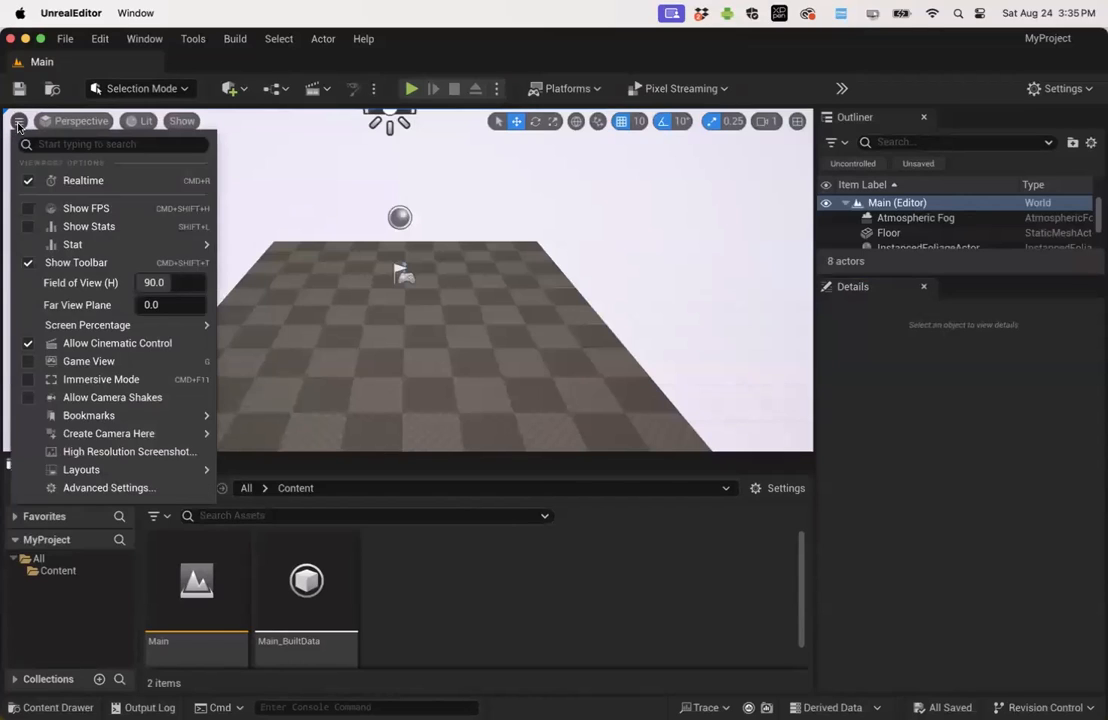
mouse_move(84, 208)
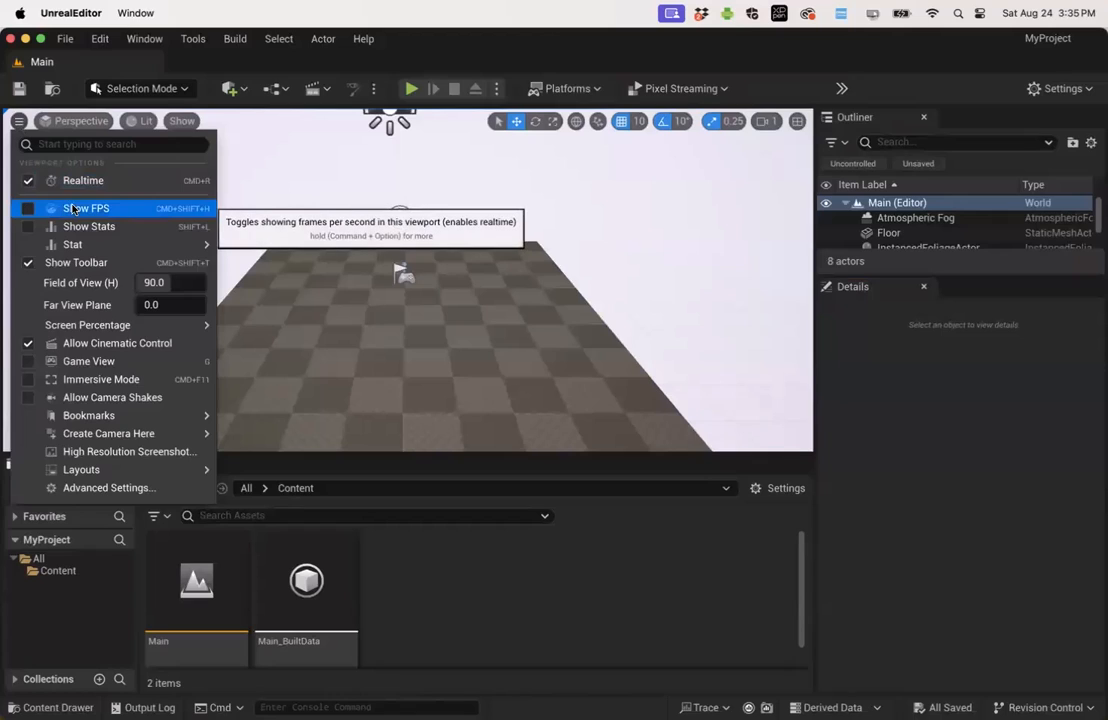
left_click(84, 208)
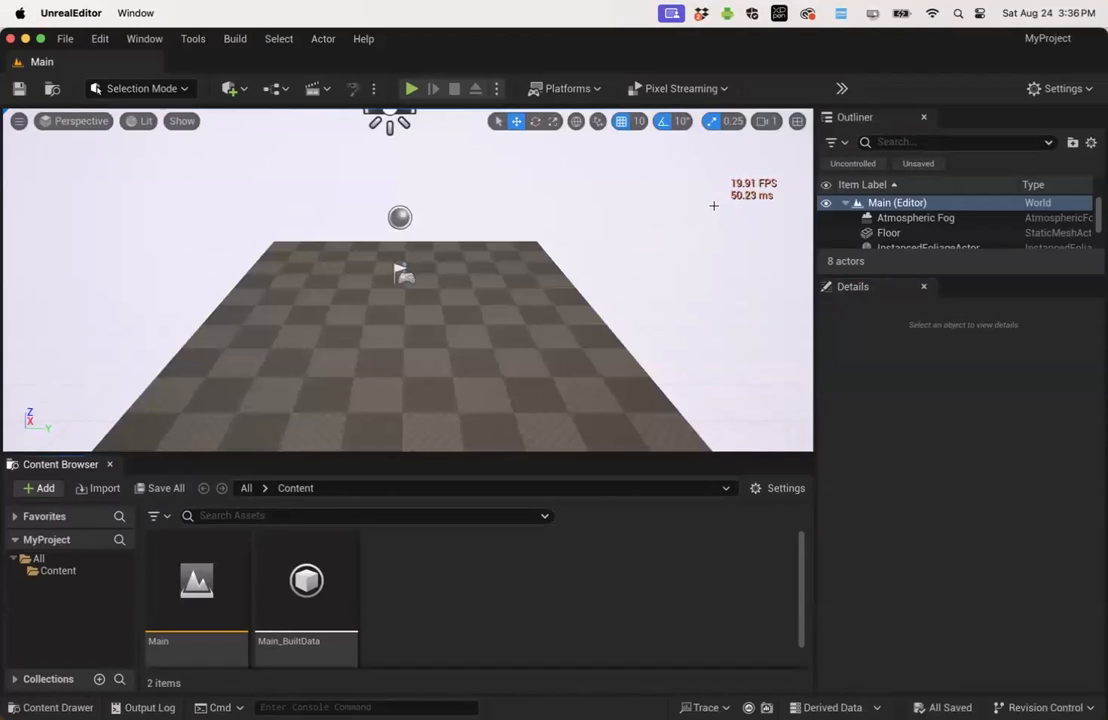
- Set all Engine Scalability Settings groups to Low, raising the viewport frame rate
left_click(1060, 88)
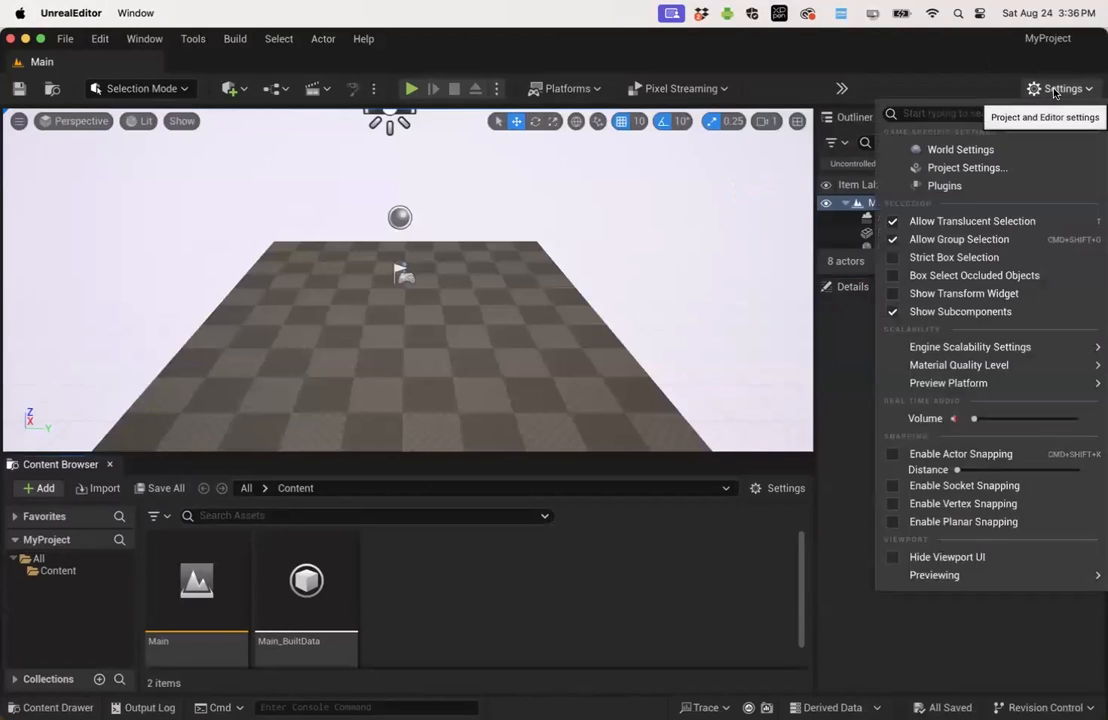
left_click(970, 346)
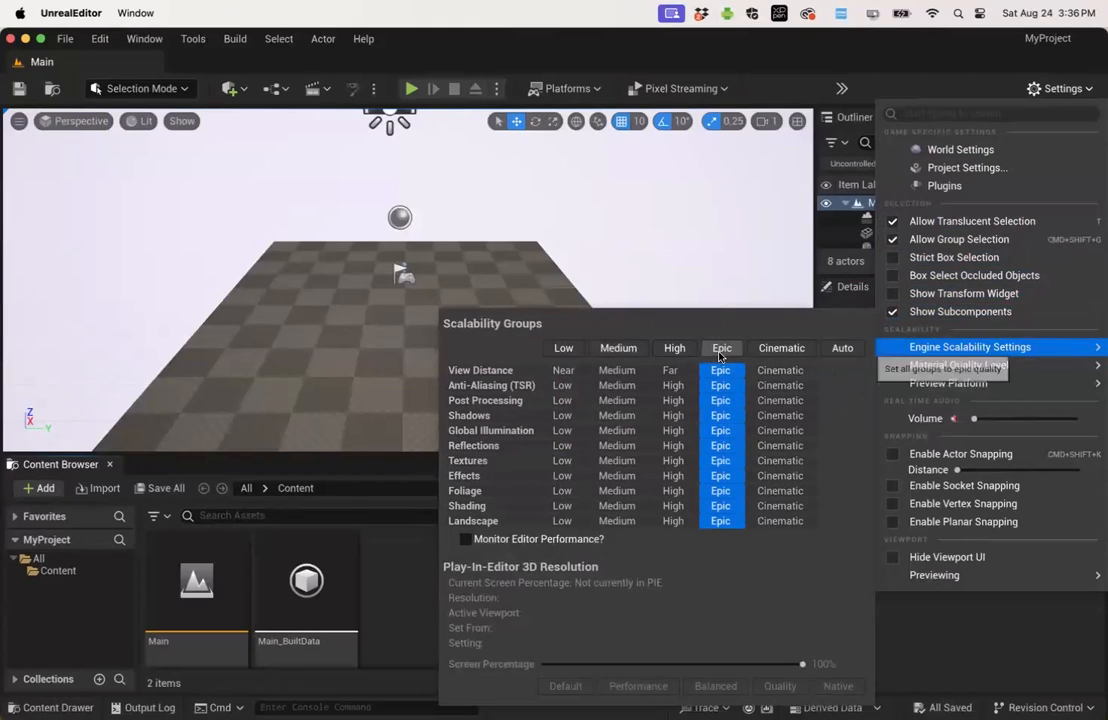
mouse_move(564, 348)
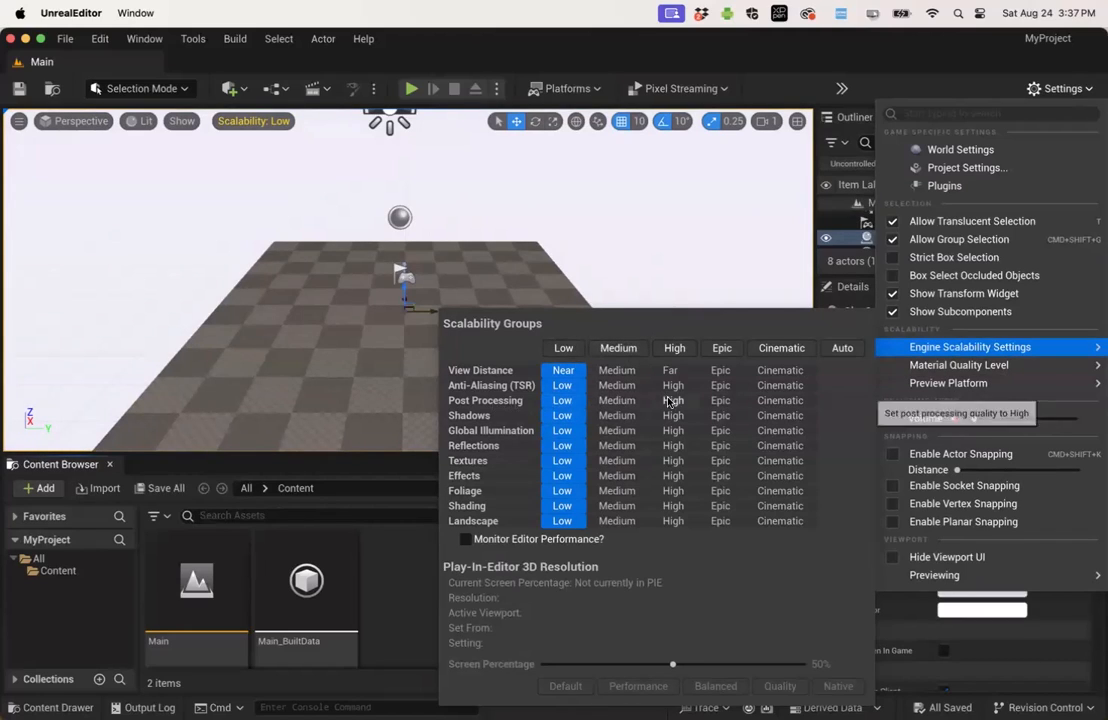
mouse_move(672, 414)
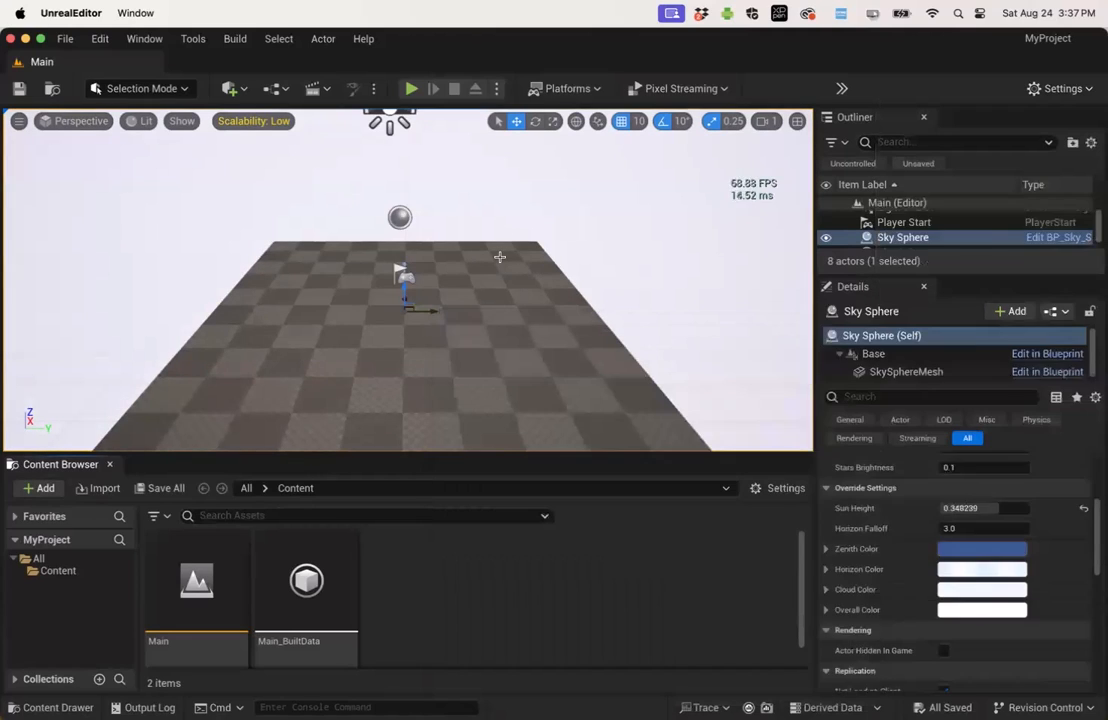
left_click(888, 220)
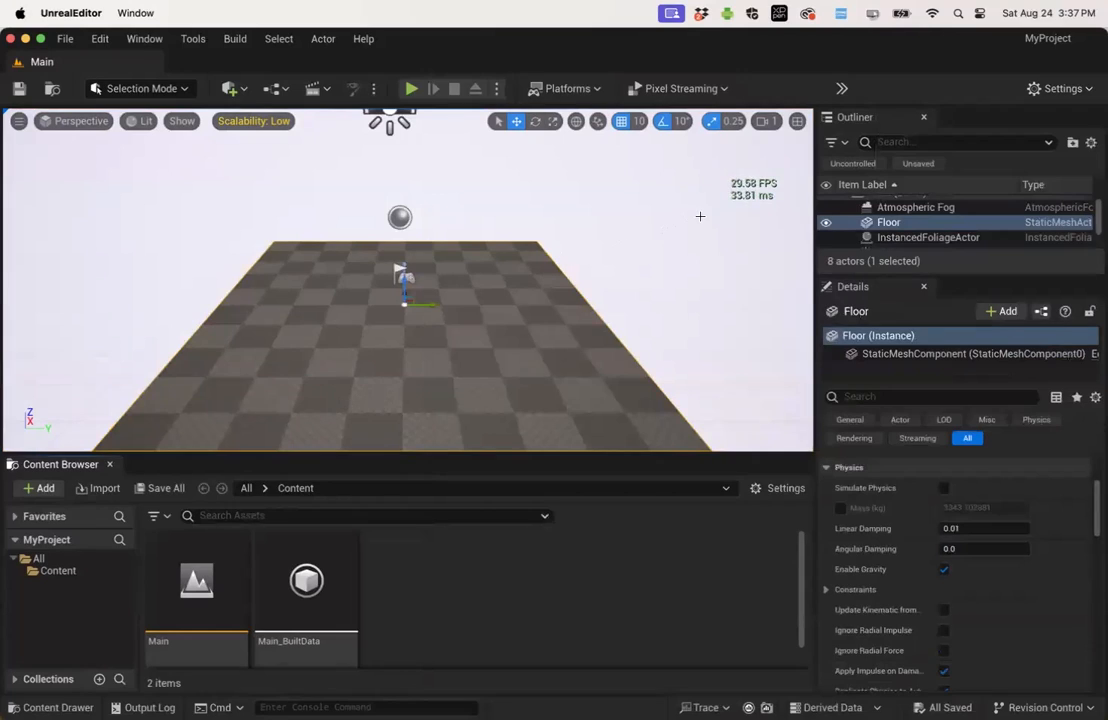